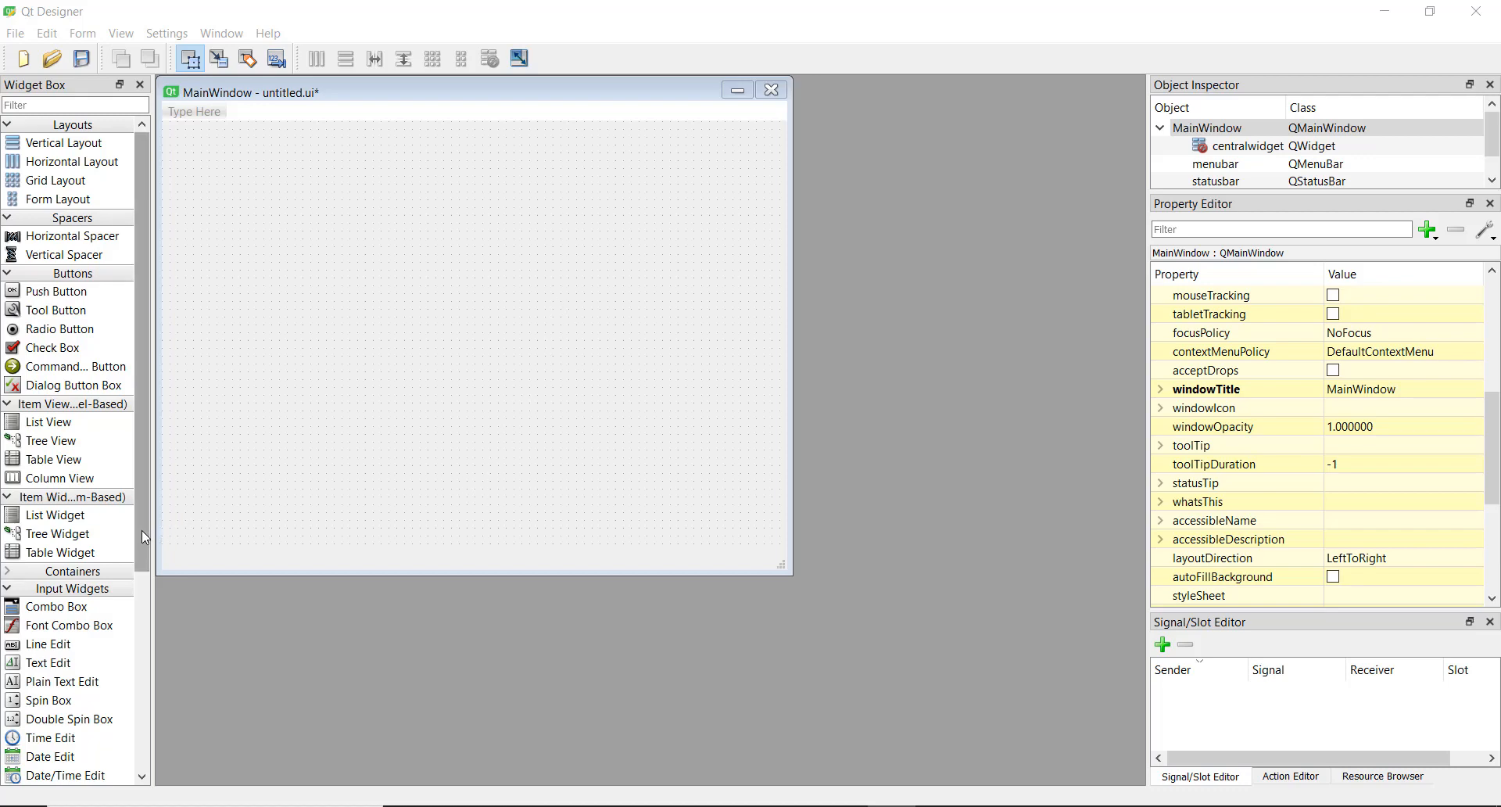
Step: Drag a Date Edit onto the centre of the MainWindow form and nudge it slightly higher
scroll(down, 3)
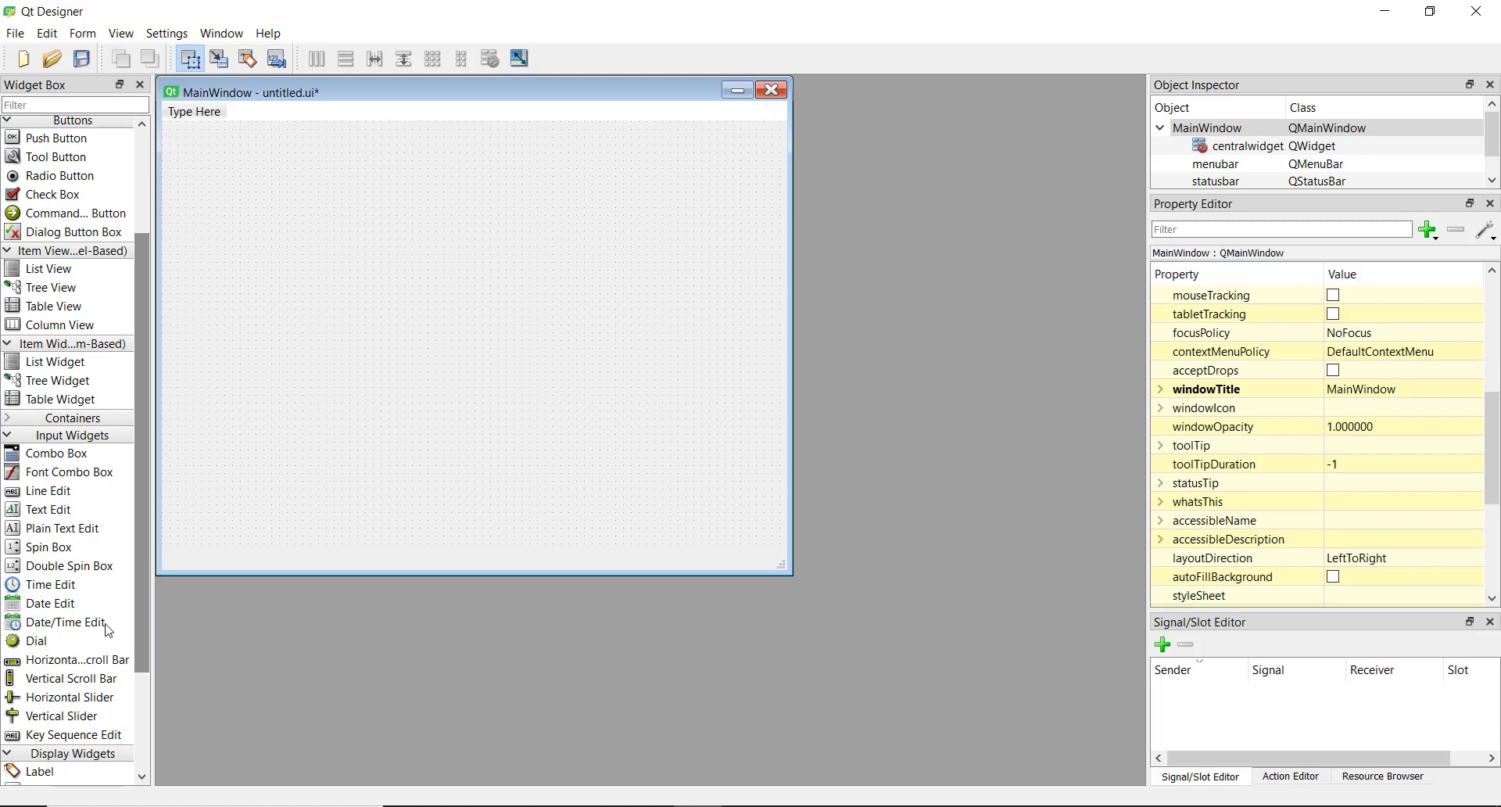
drag(52, 602, 469, 247)
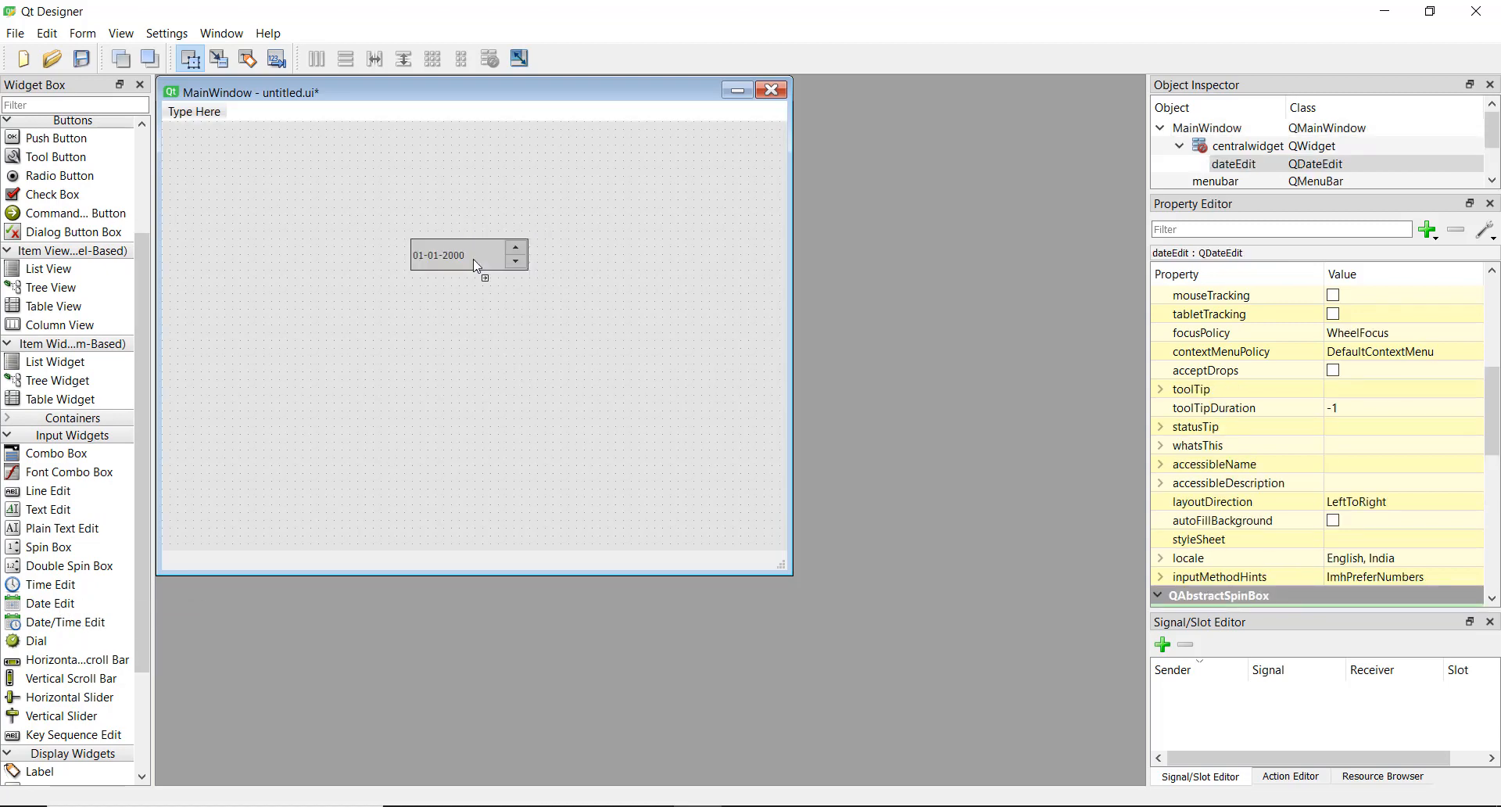
drag(469, 254, 467, 240)
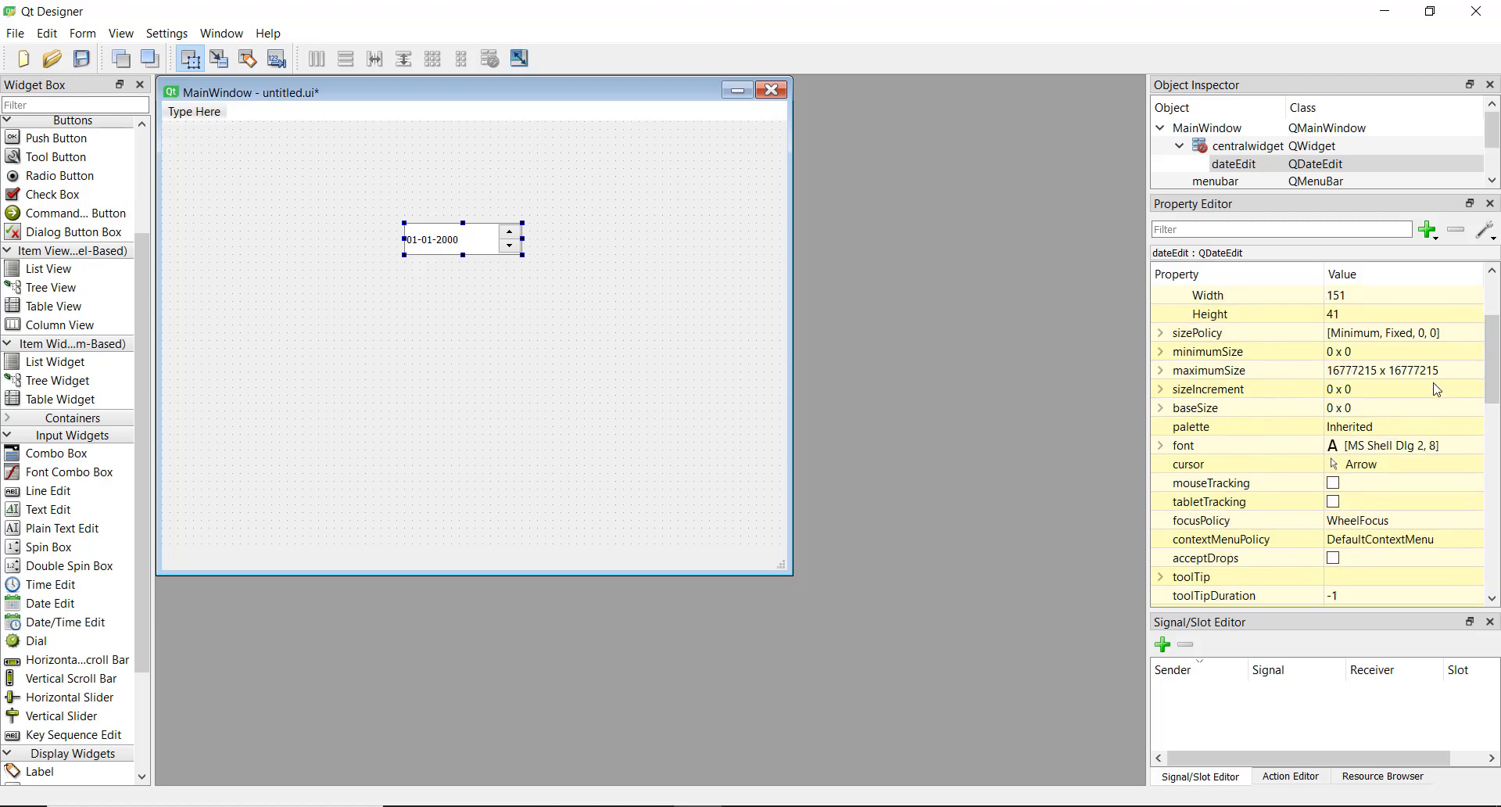
Step: Scroll the property editor to view the date edit's date range, dd-MM-yyyy format and 01-01-2000 date
scroll(down, 3)
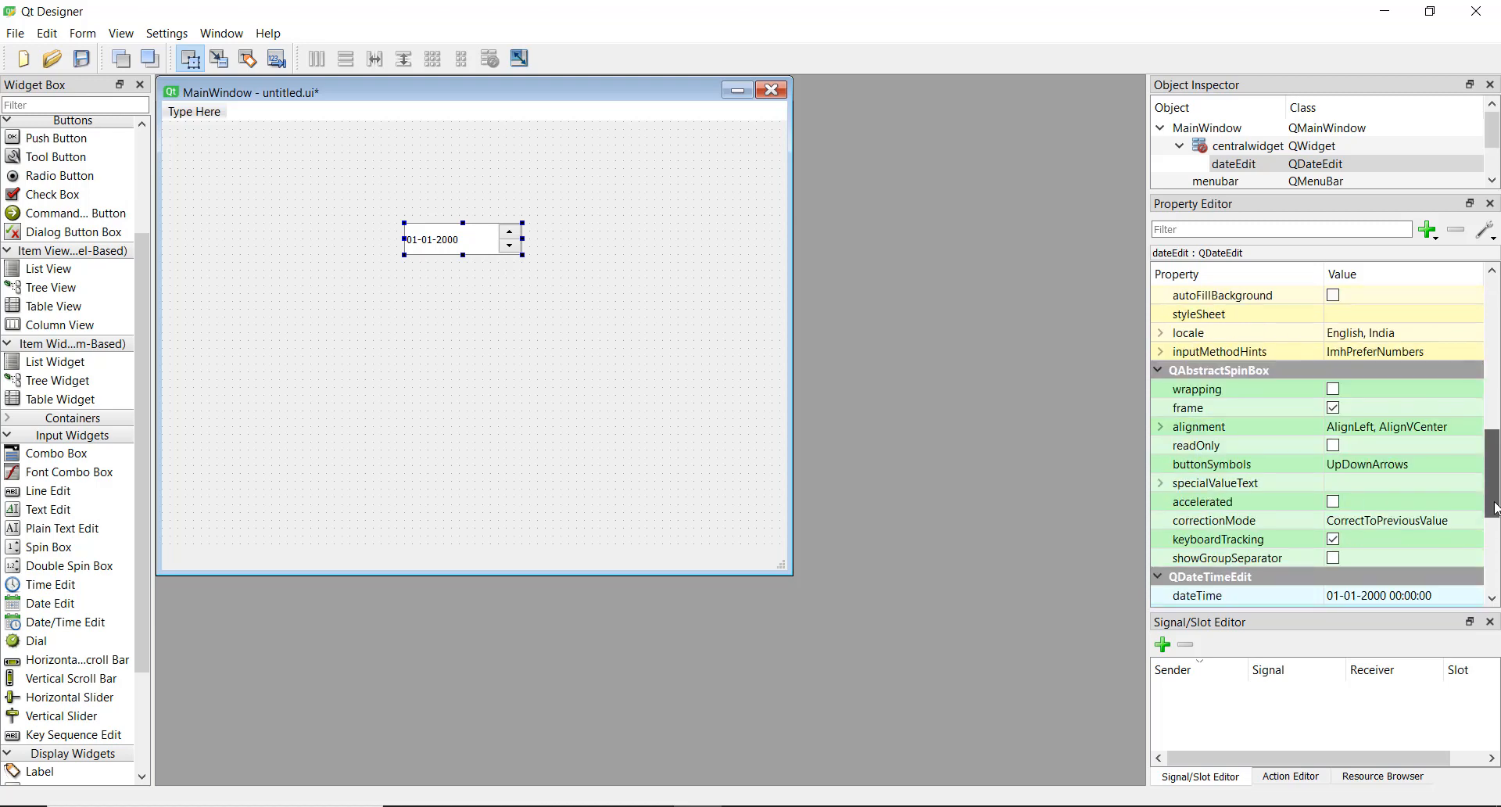
scroll(down, 3)
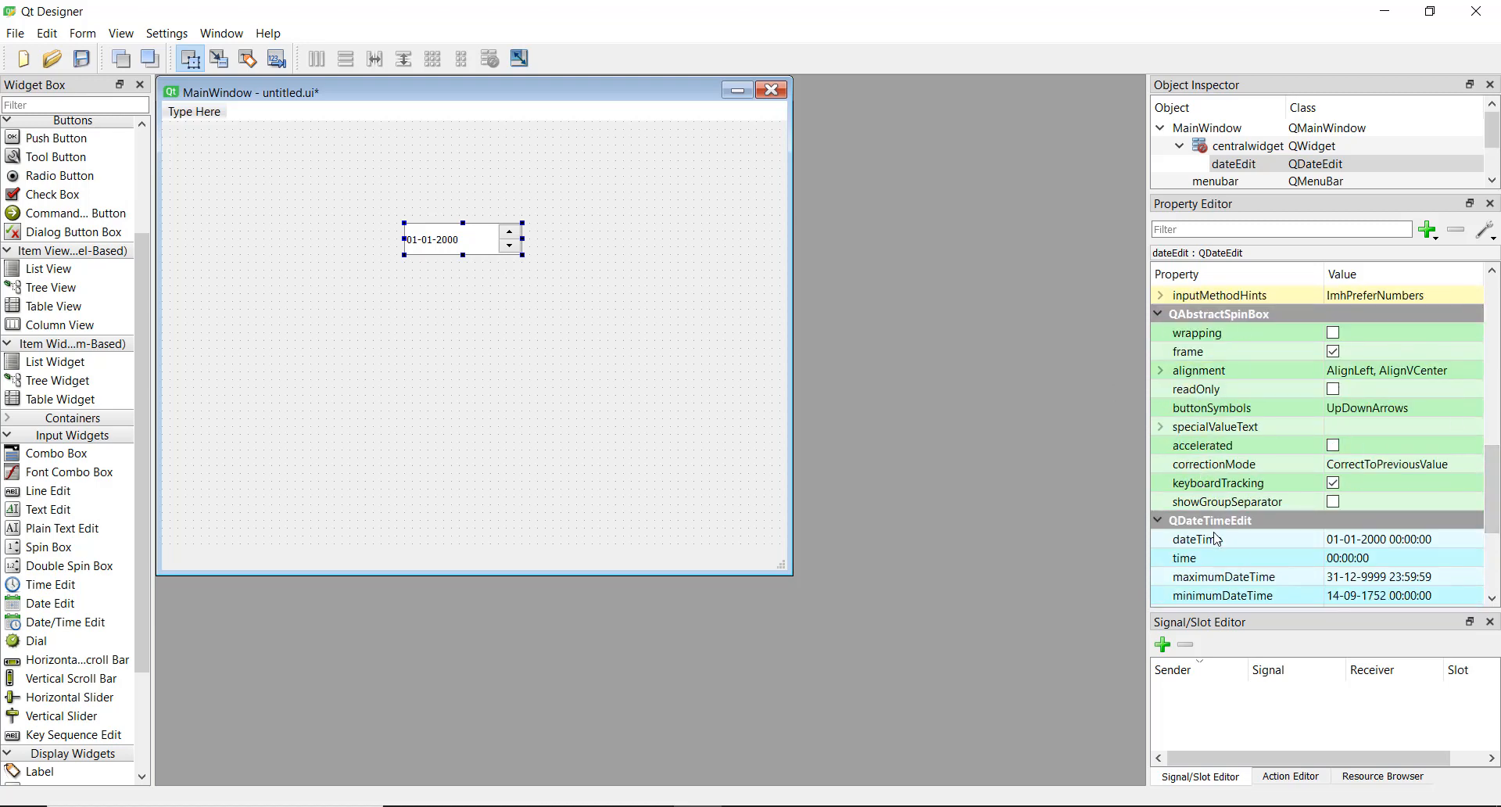
scroll(down, 3)
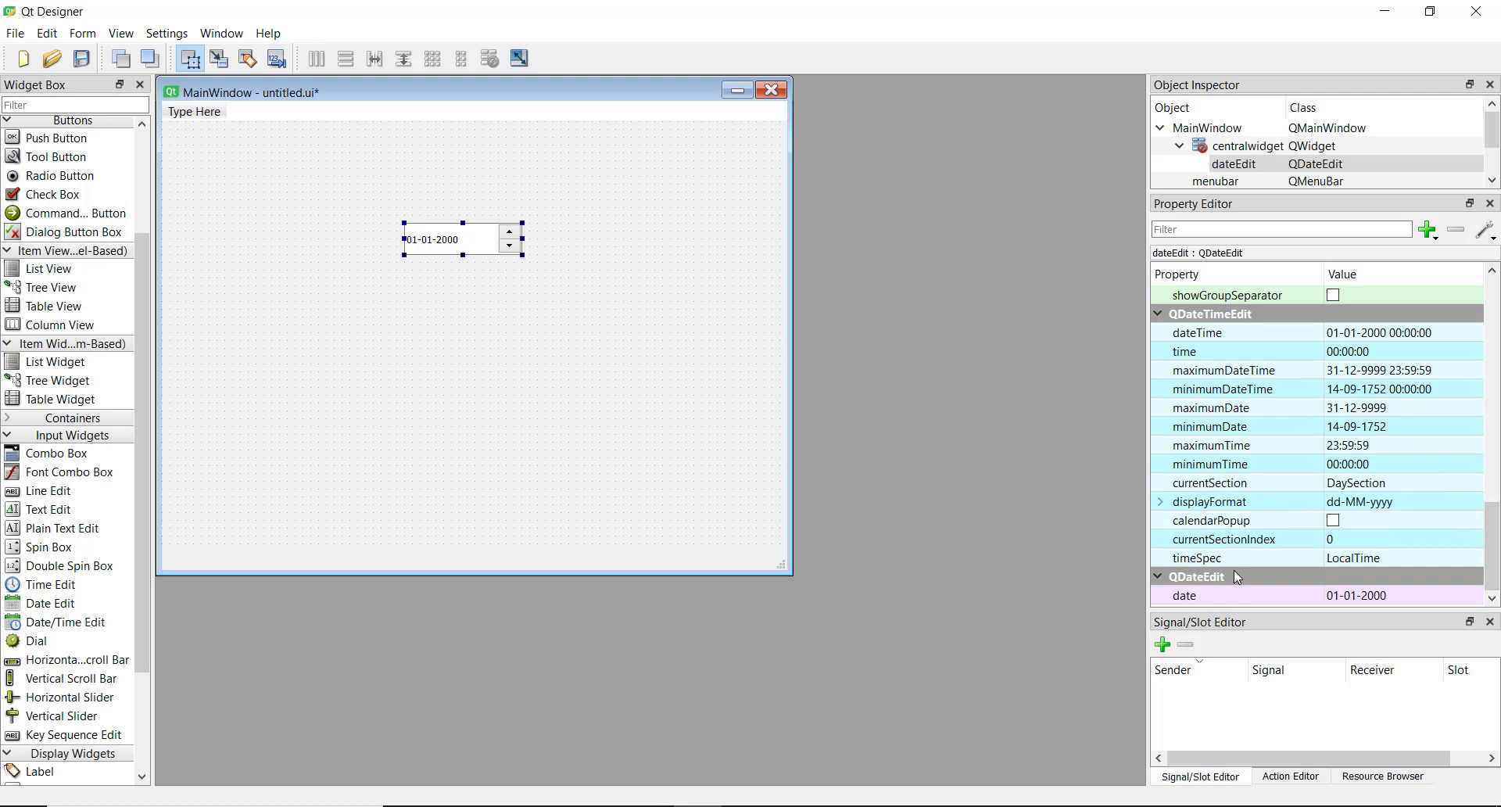
mouse_move(1263, 501)
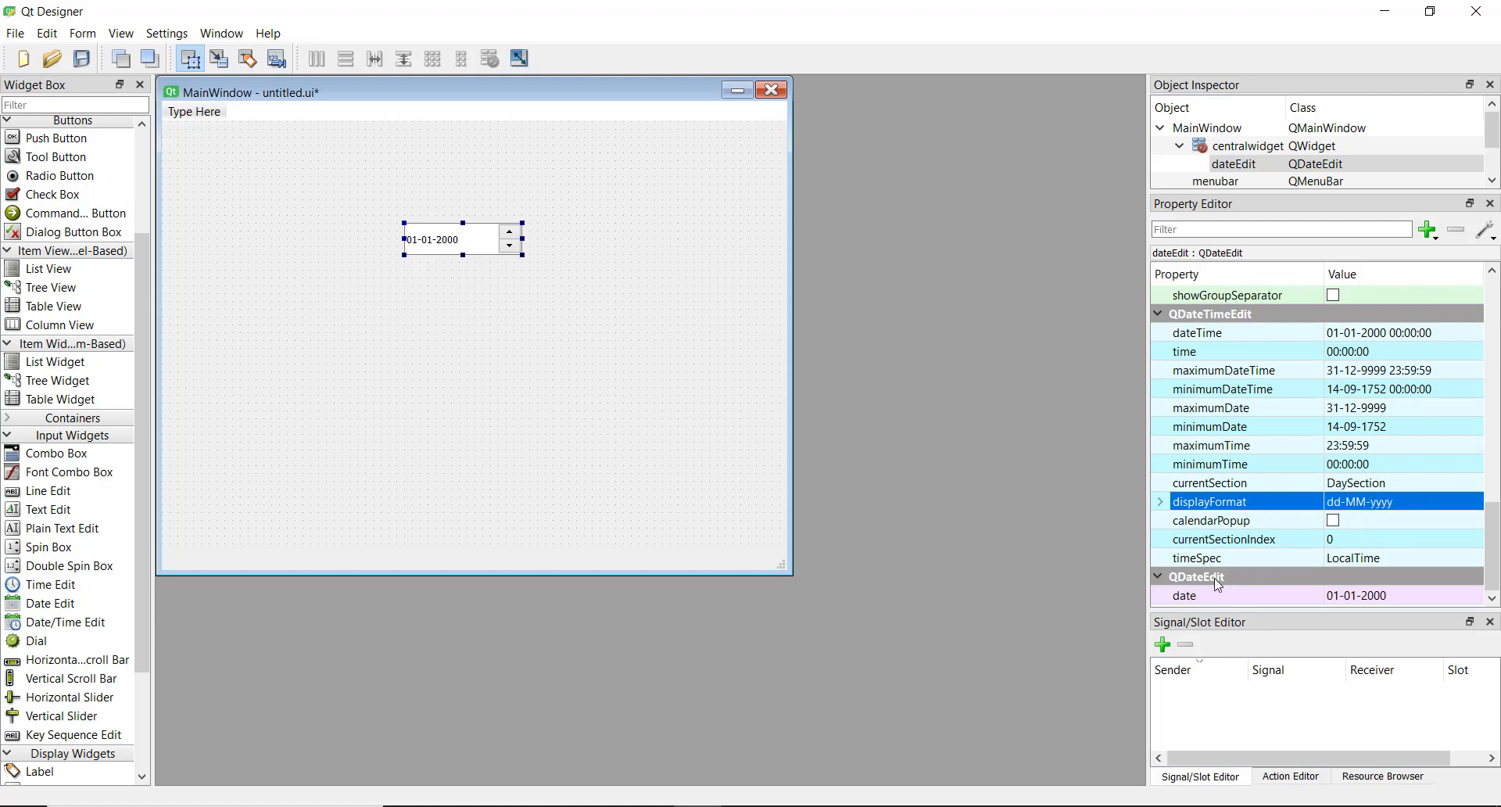
mouse_move(1218, 584)
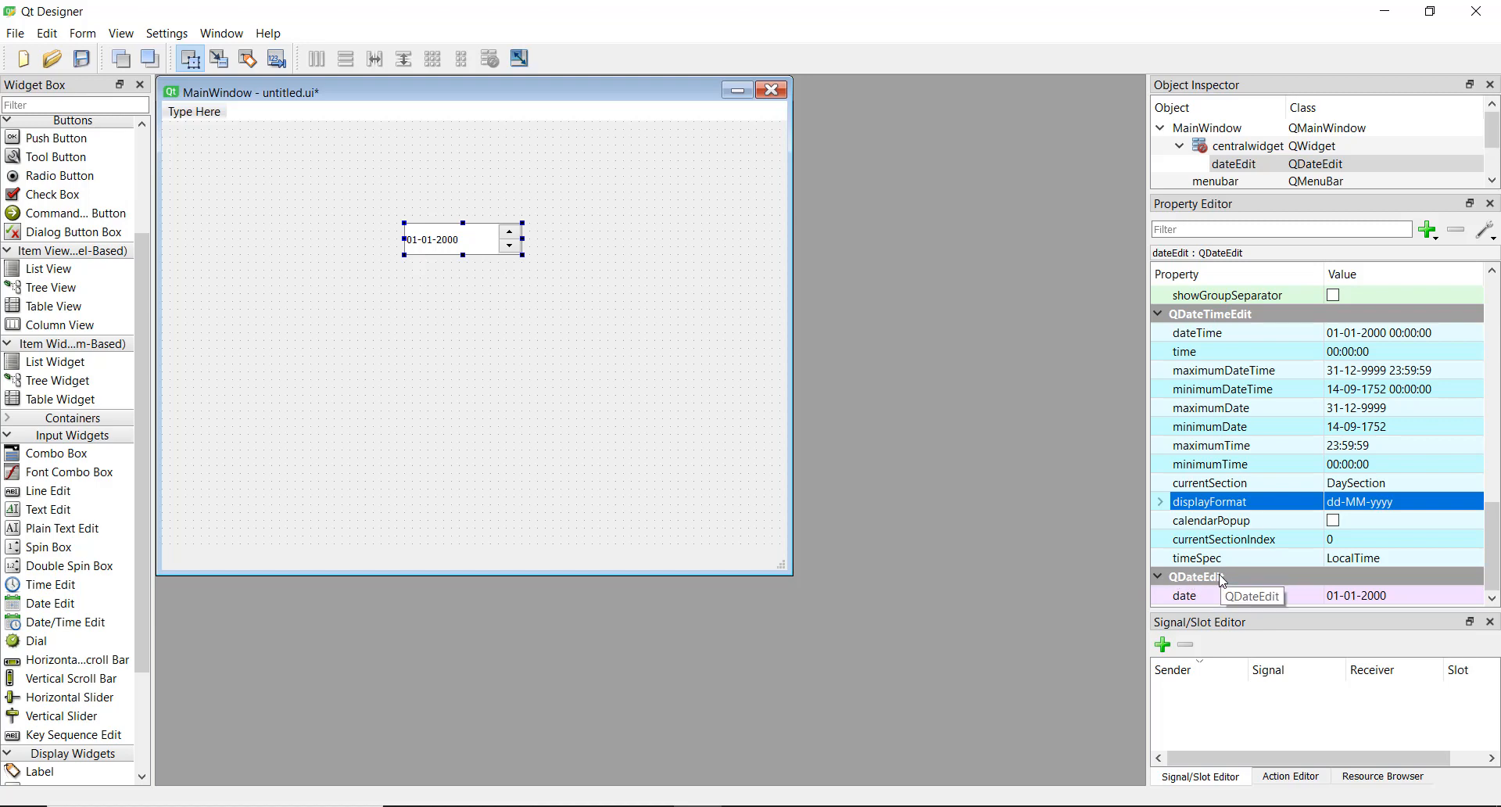
mouse_move(37, 144)
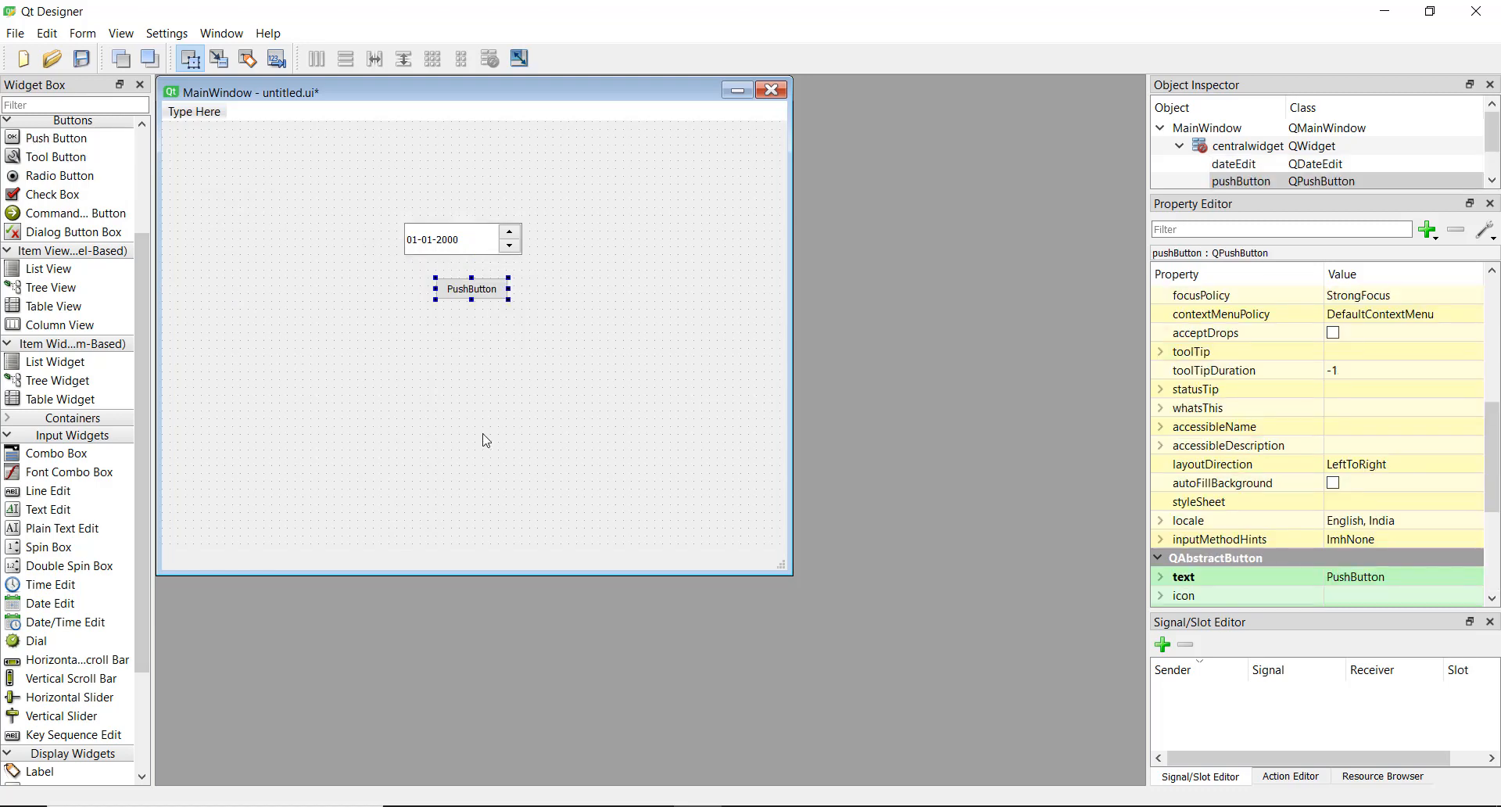
mouse_move(515, 400)
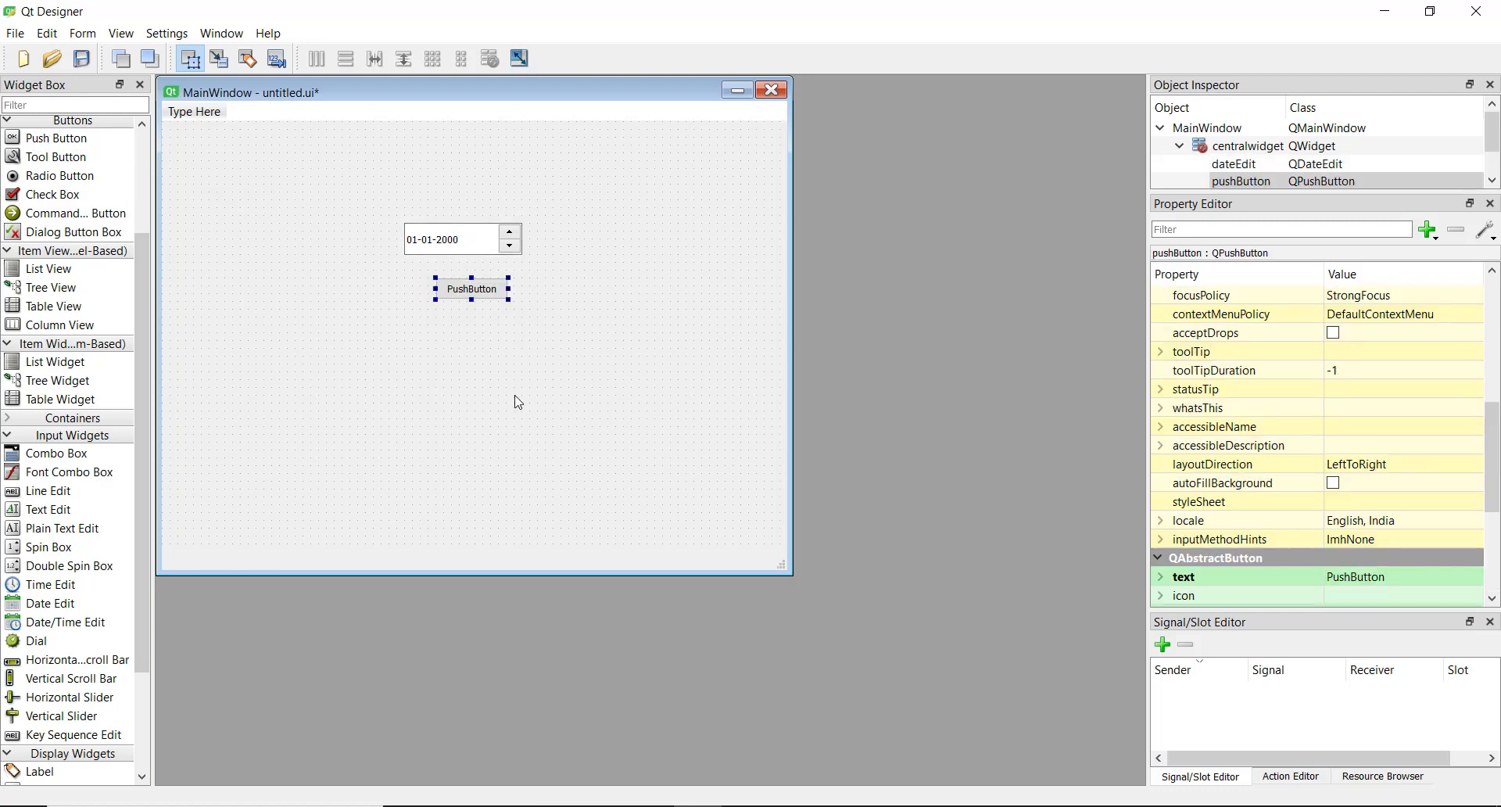
mouse_move(628, 793)
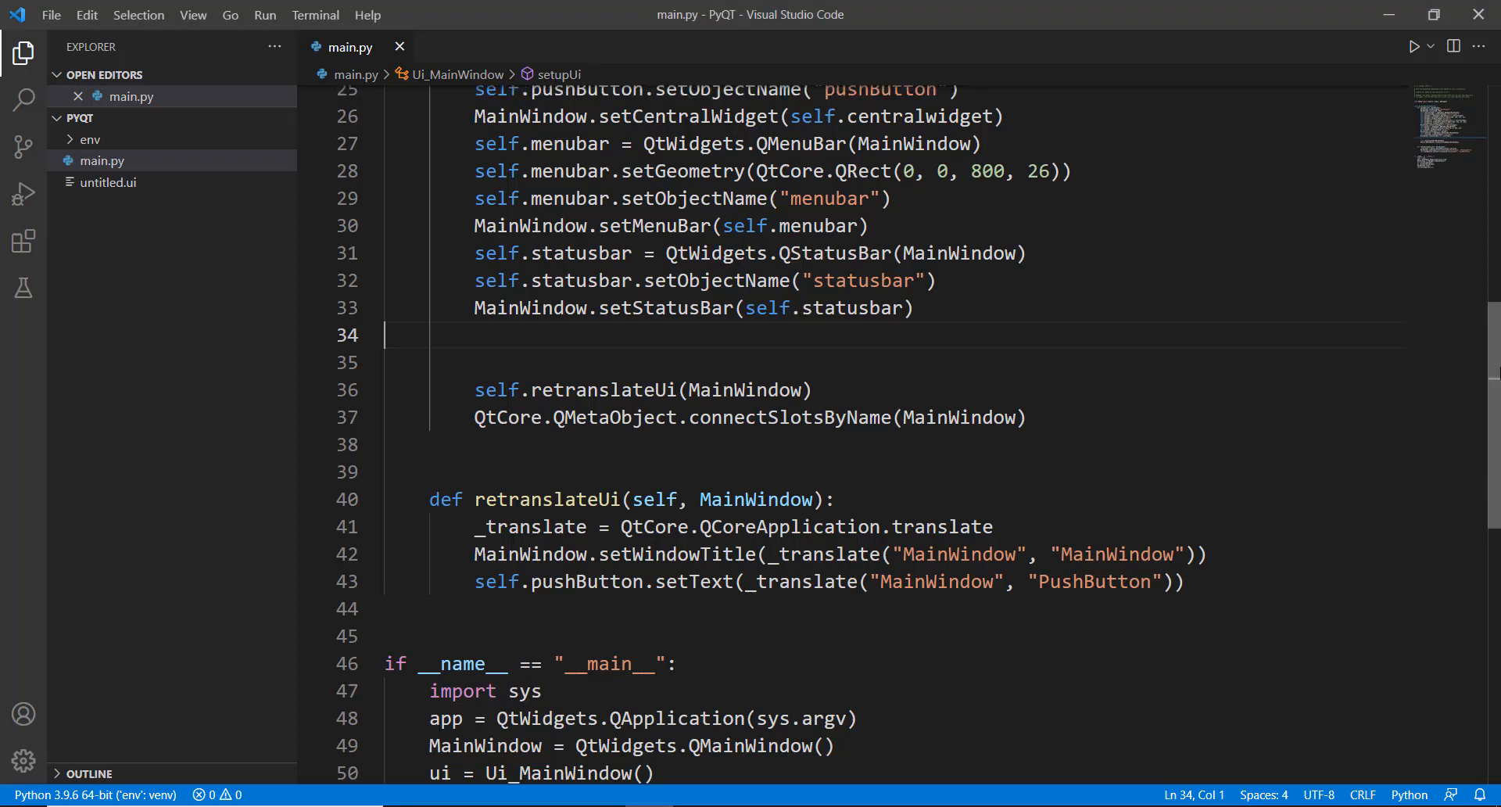
scroll(up, 3)
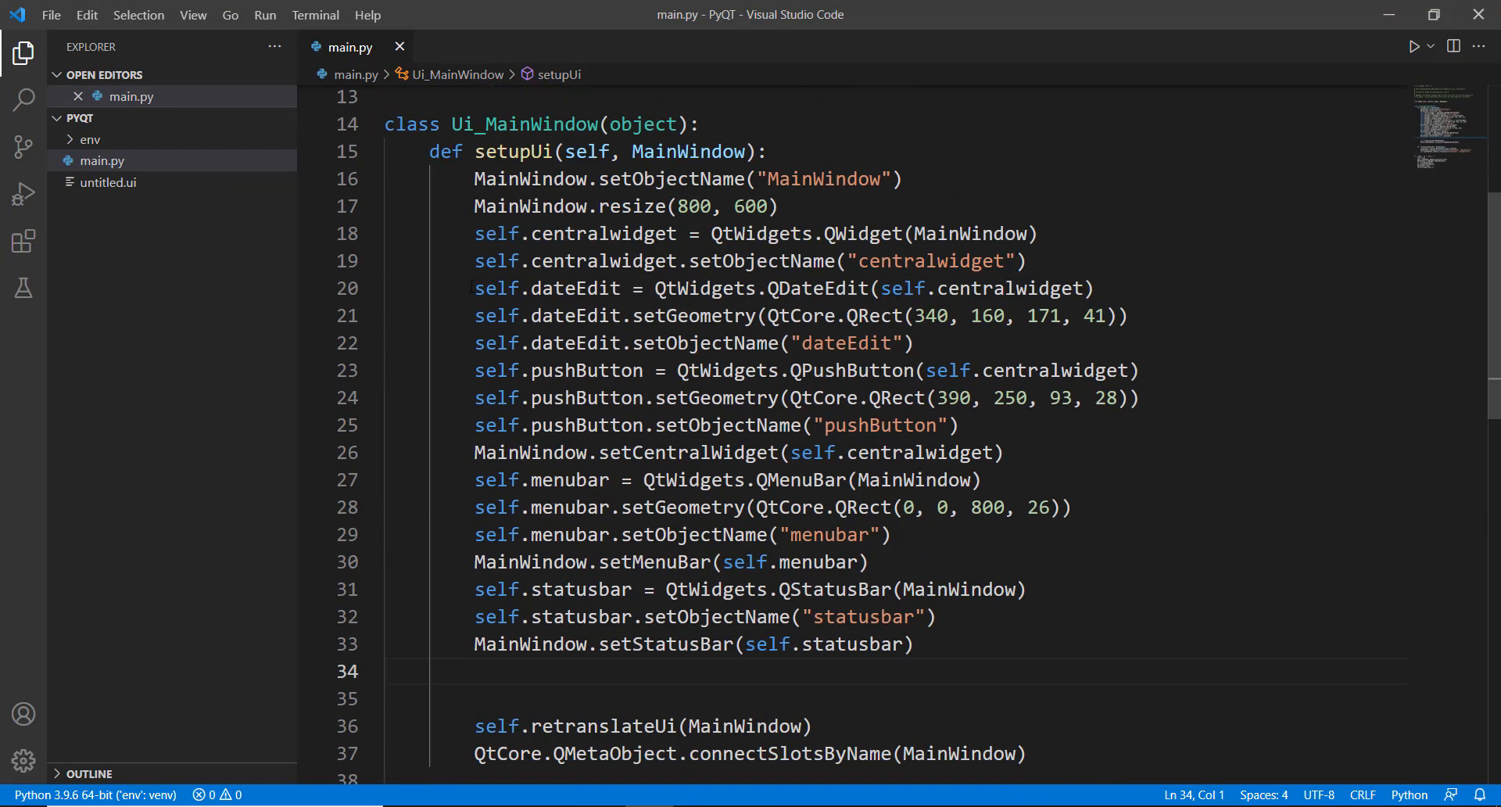
drag(473, 281, 916, 343)
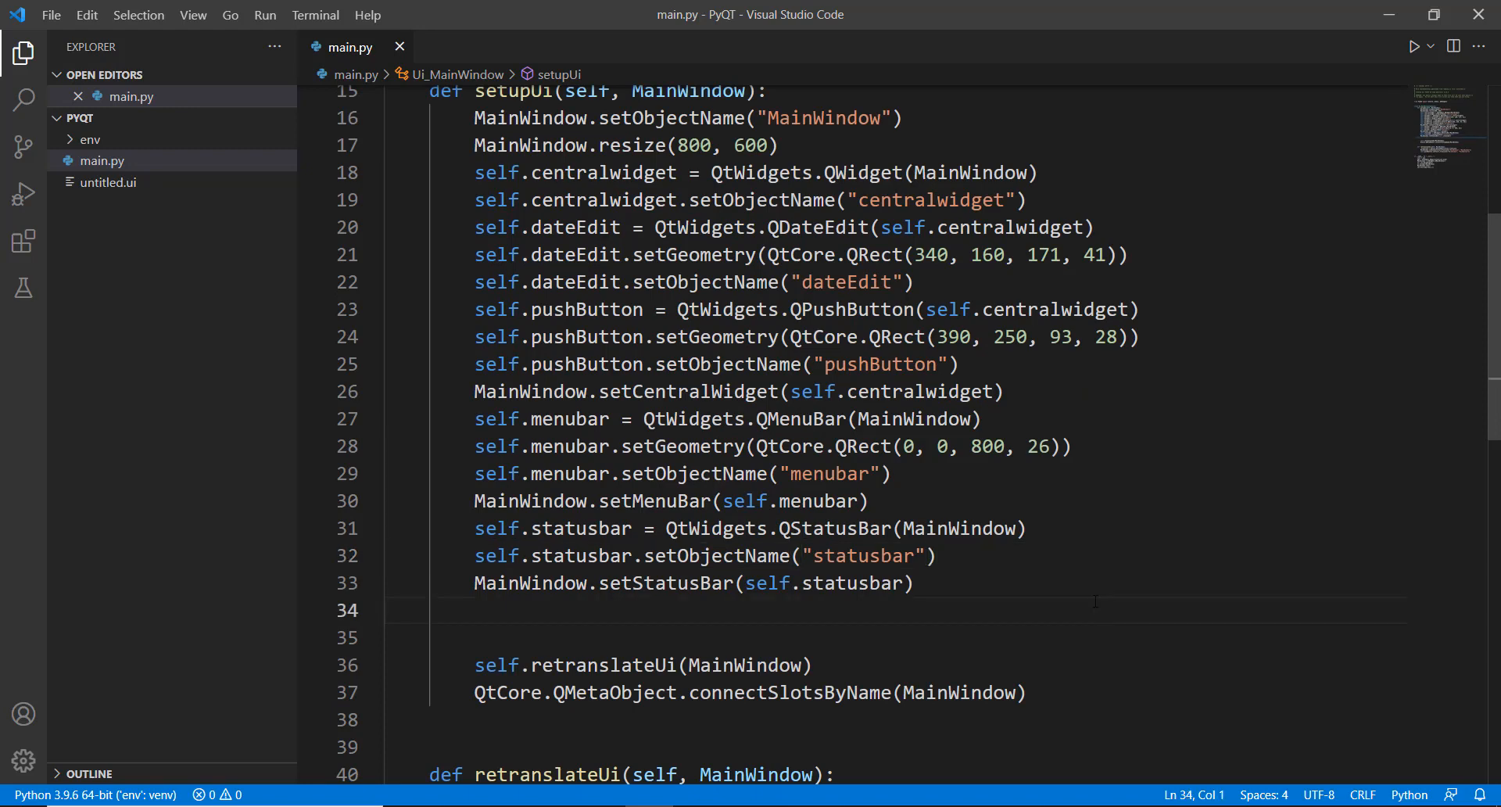
Step: Connect self.pushButton.clicked to self.show_date on a new line after the status bar setup
key(enter)
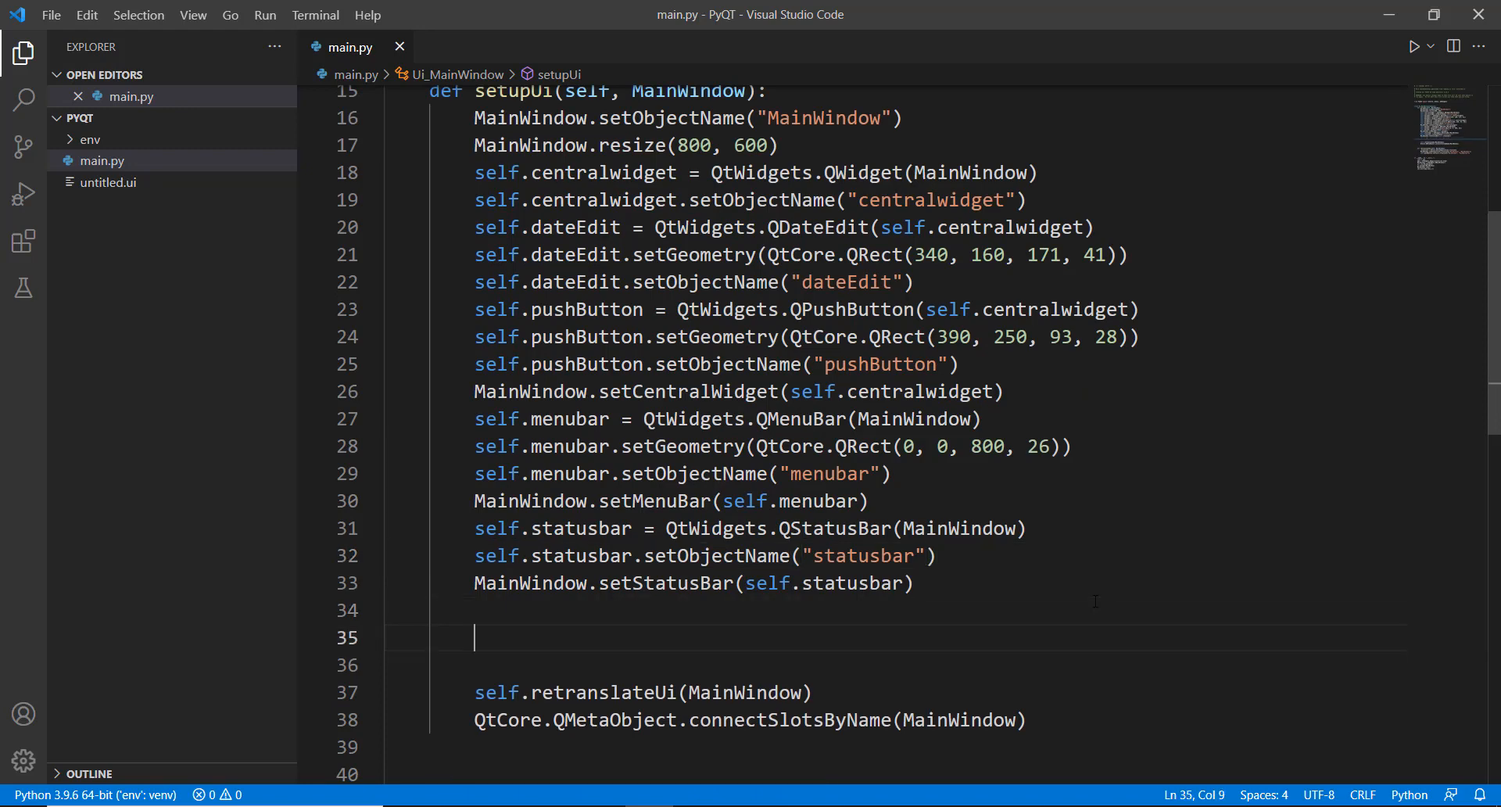
text(s)
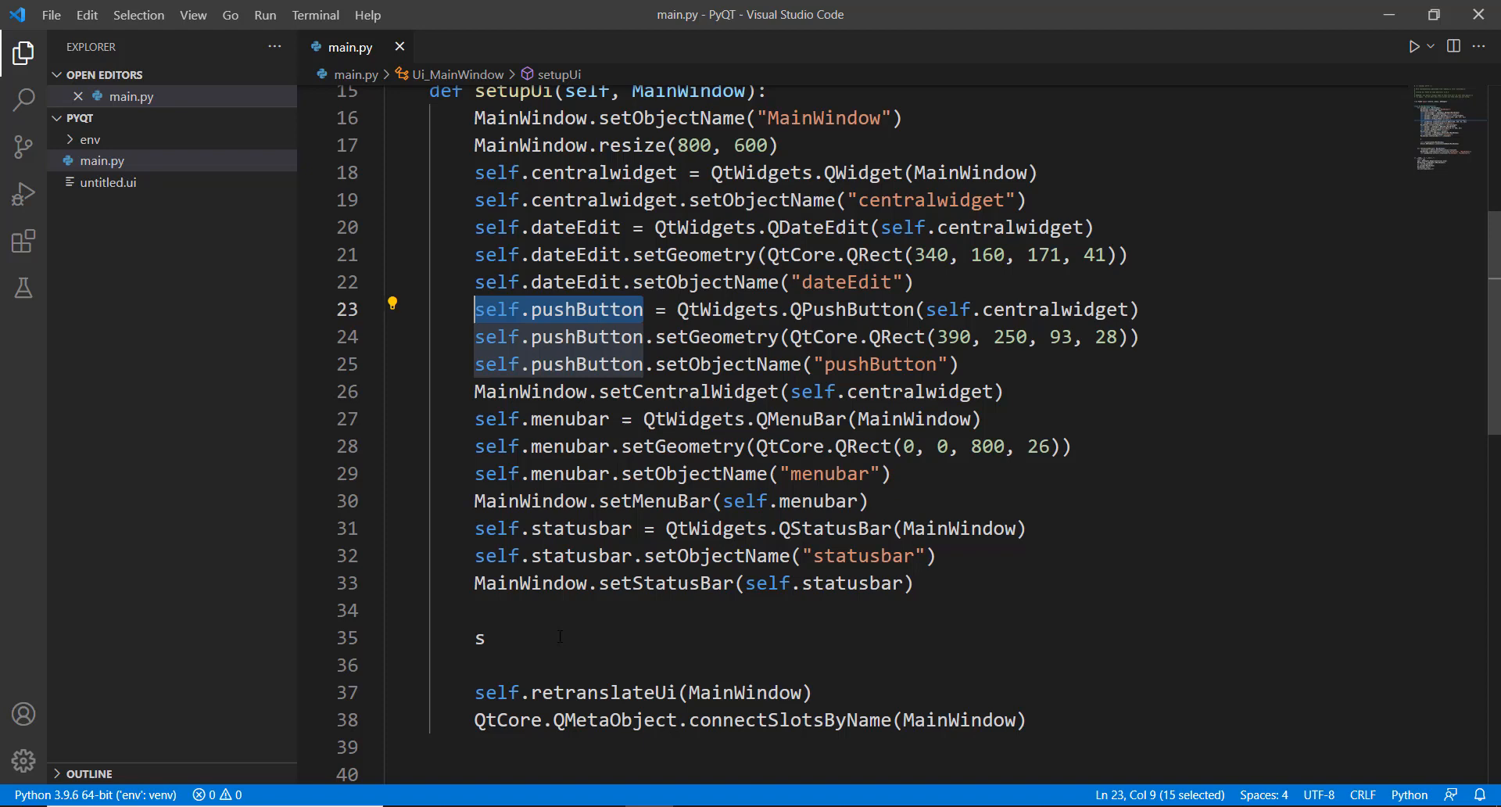
text(elf.pushButton.c)
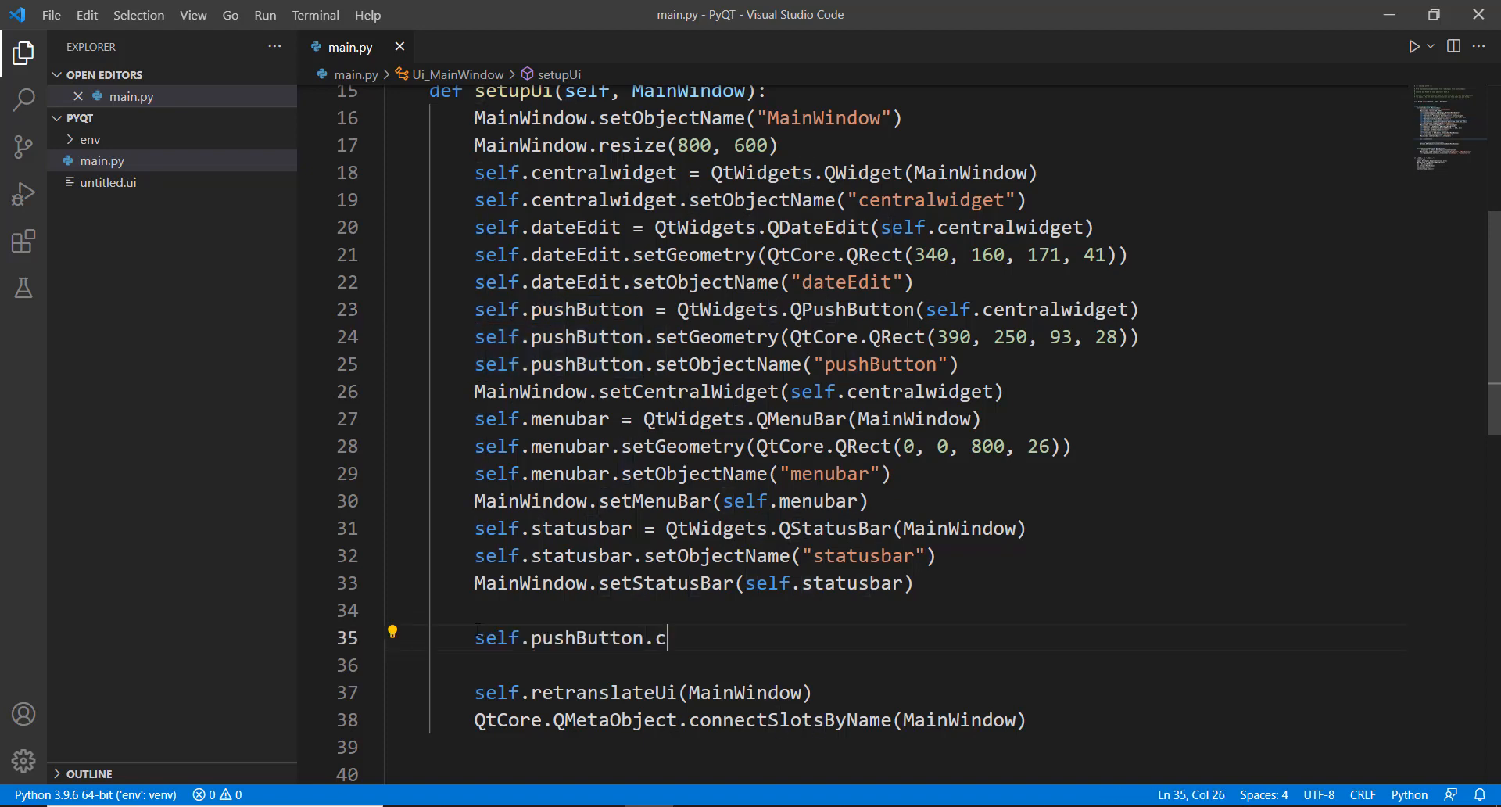
text(licked.c)
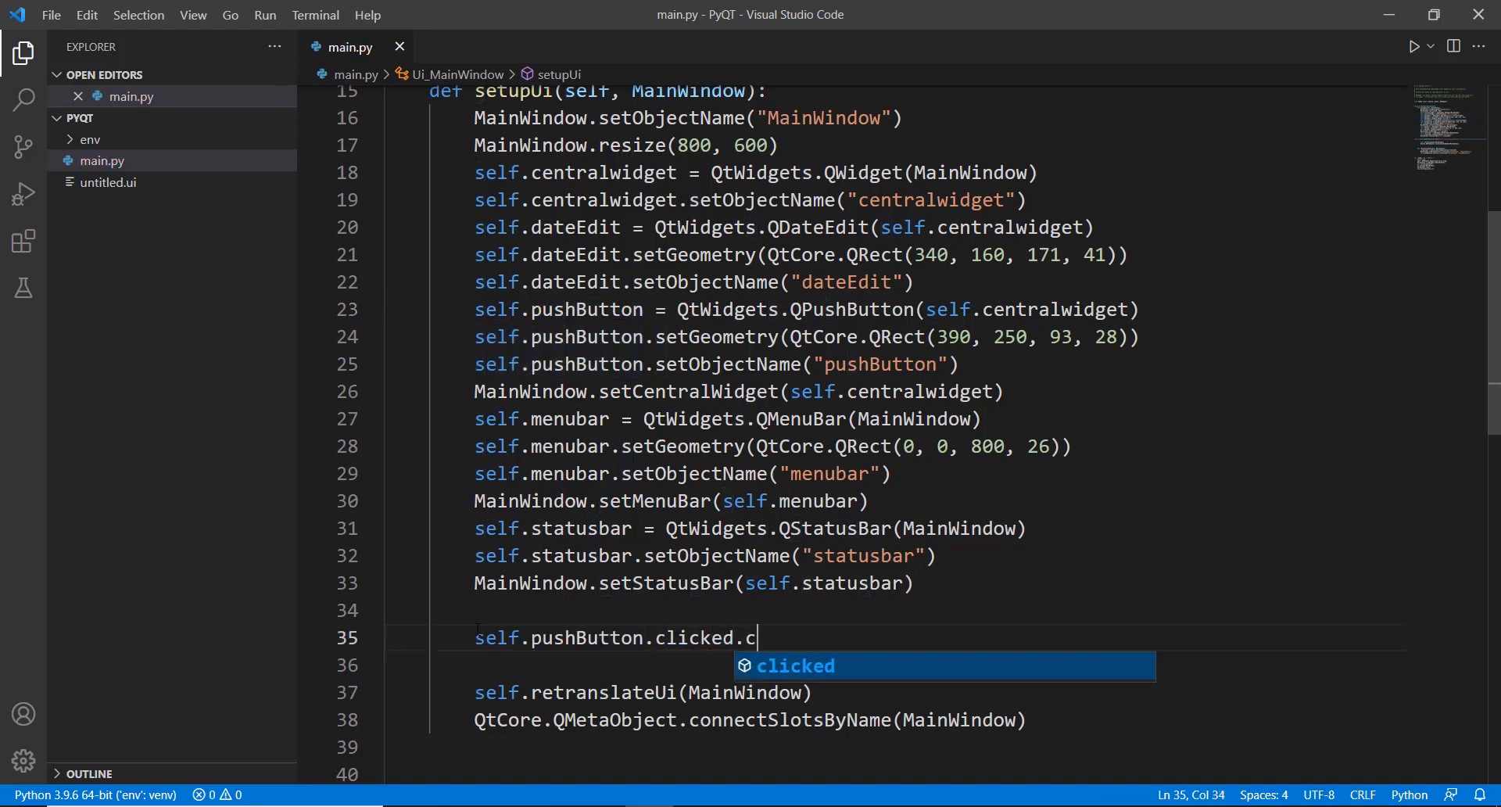
text(onnect(self)
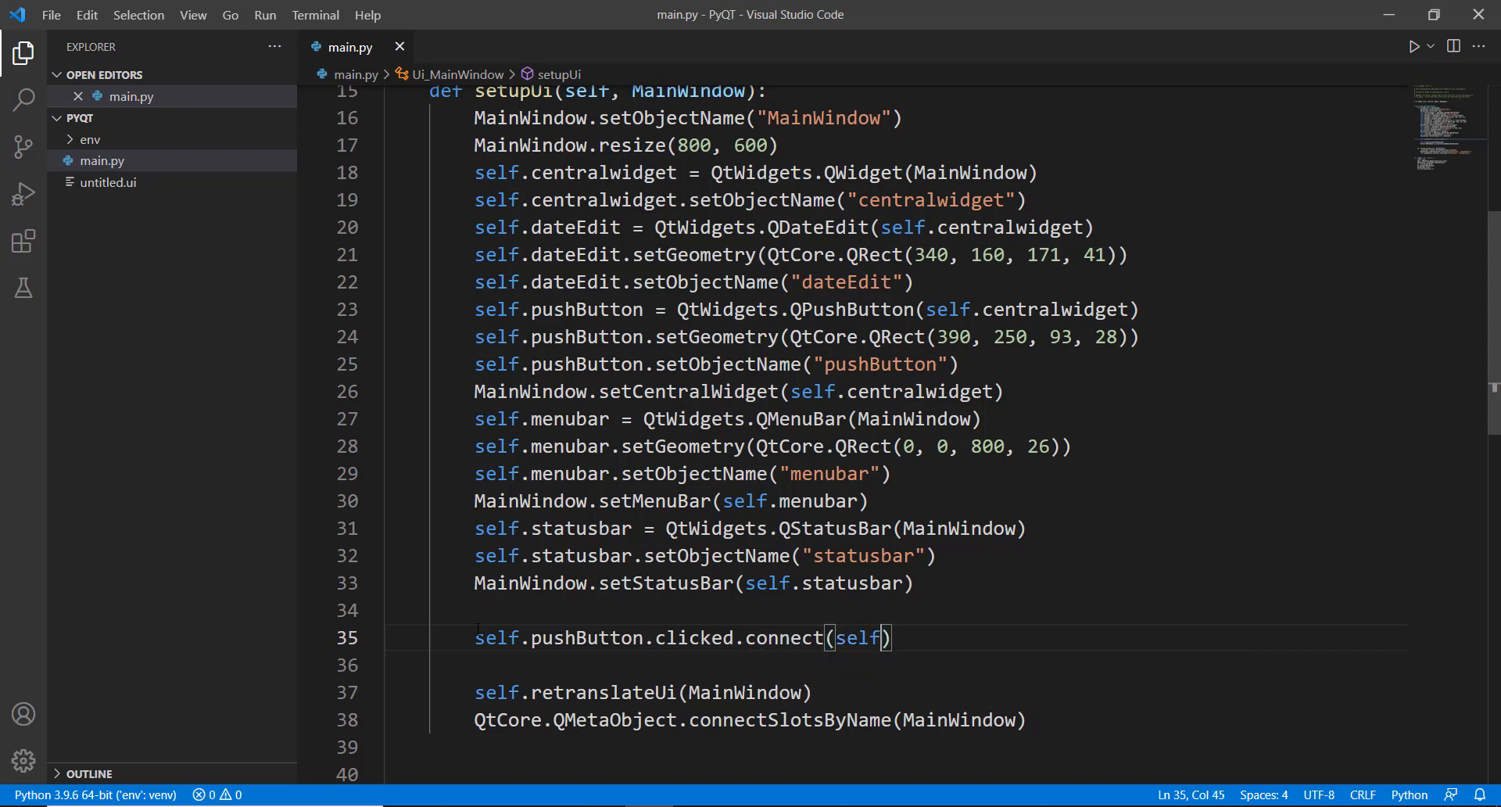
text(.show_date)
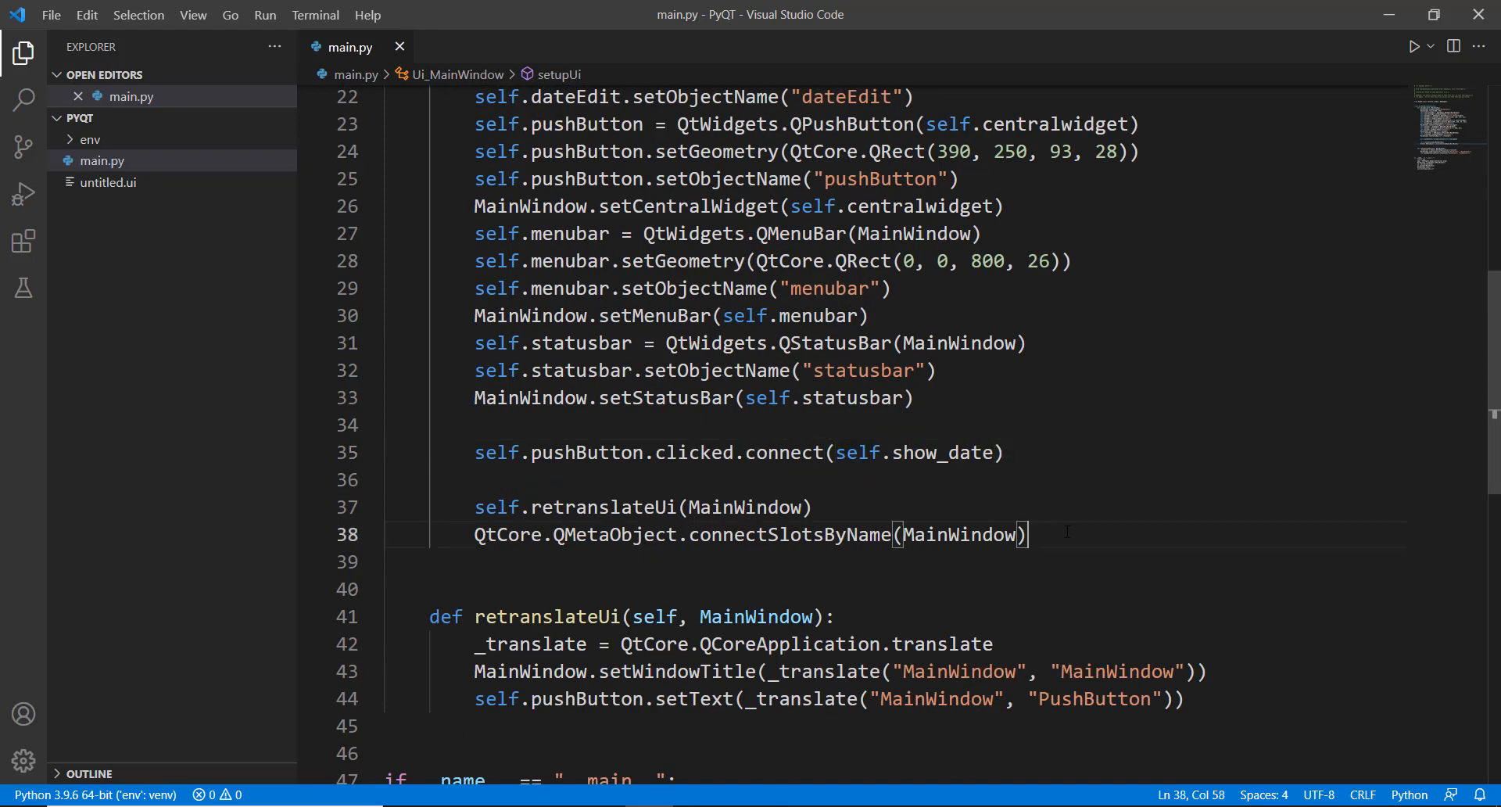
Step: Define def show_date(self) with a body that prints self.dateEdit
text(def)
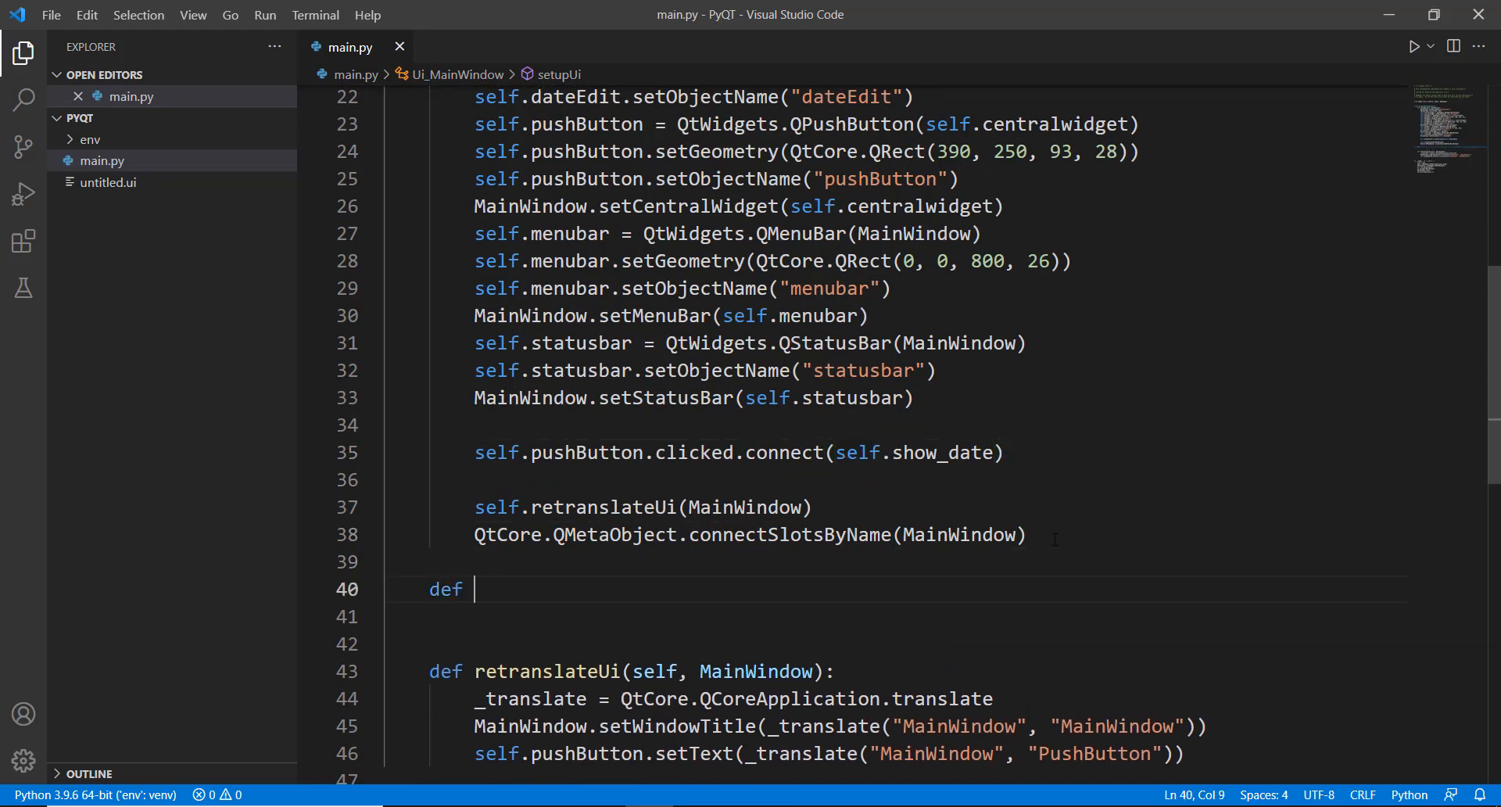
text(show_date()
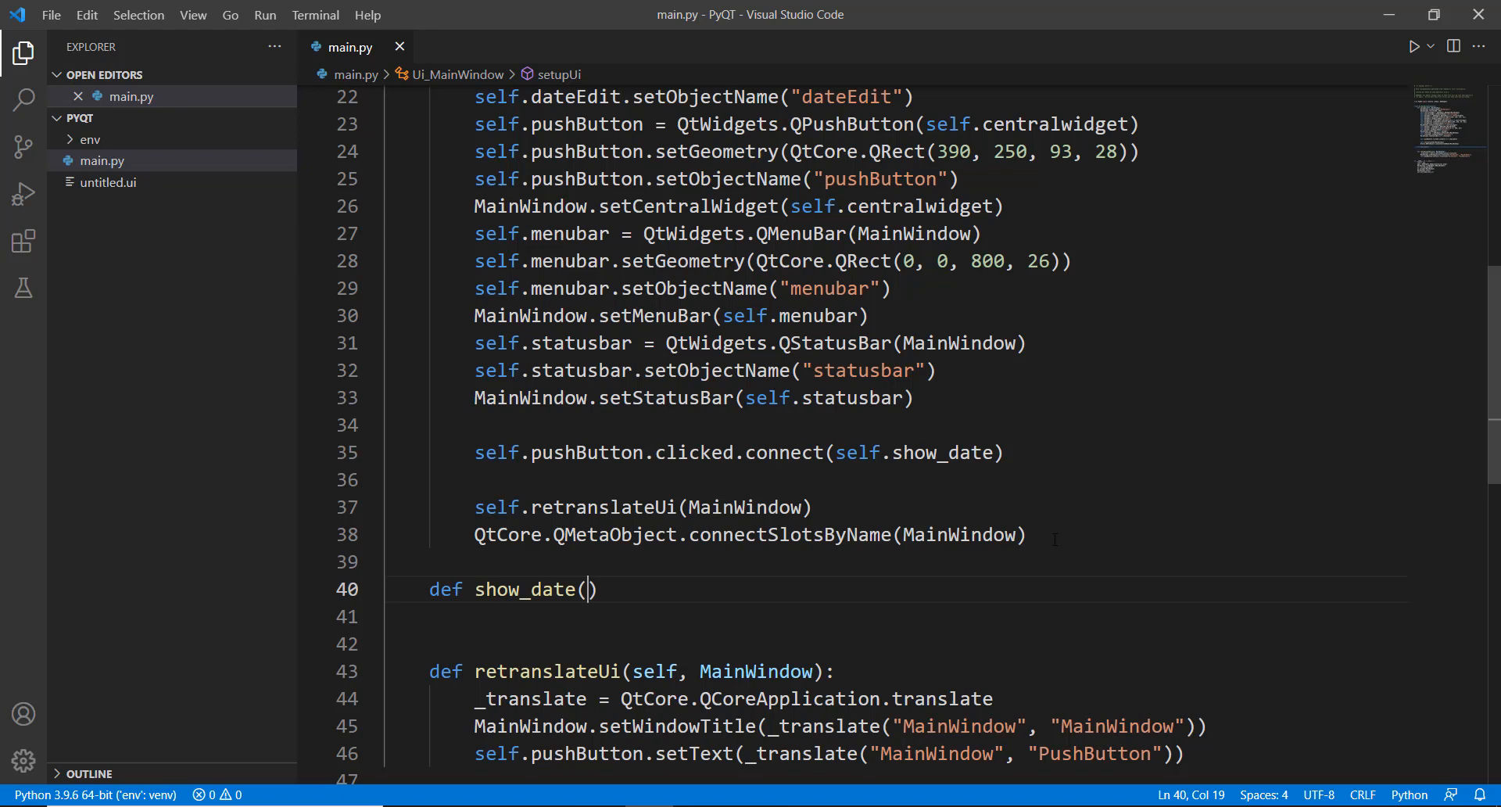
text(self)
click(896, 615)
text(pr)
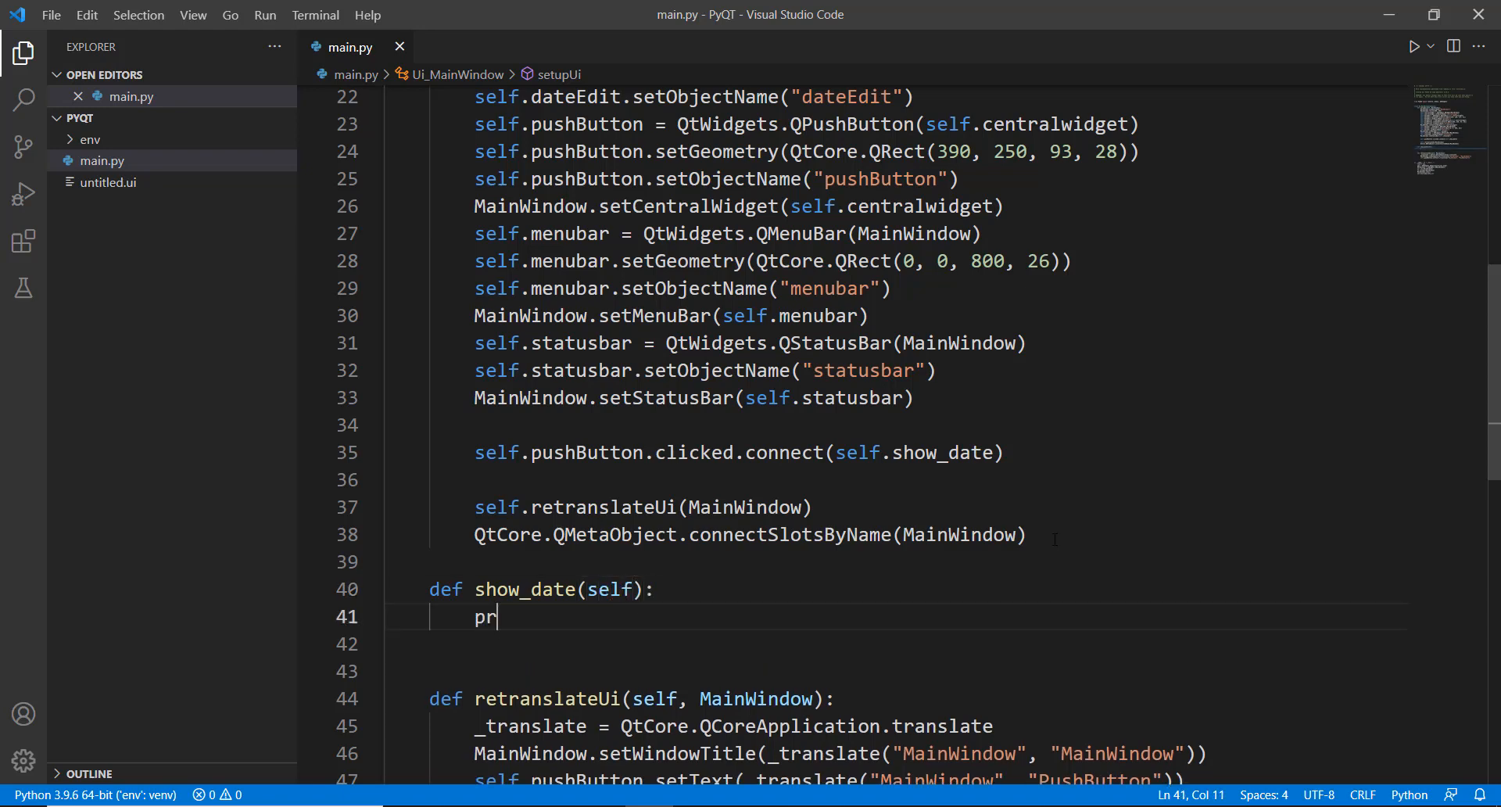
text(int(s)
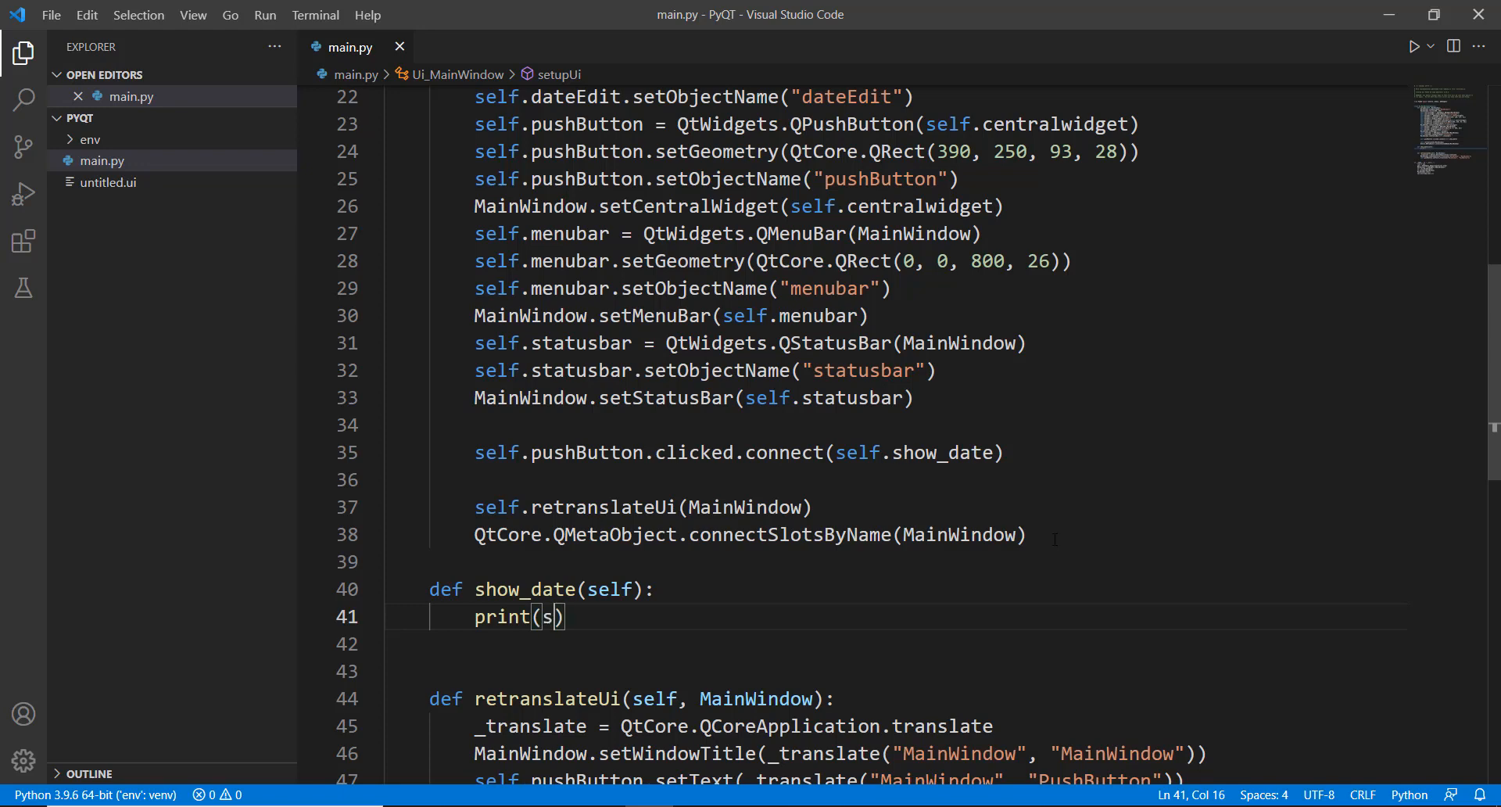
text(elf.)
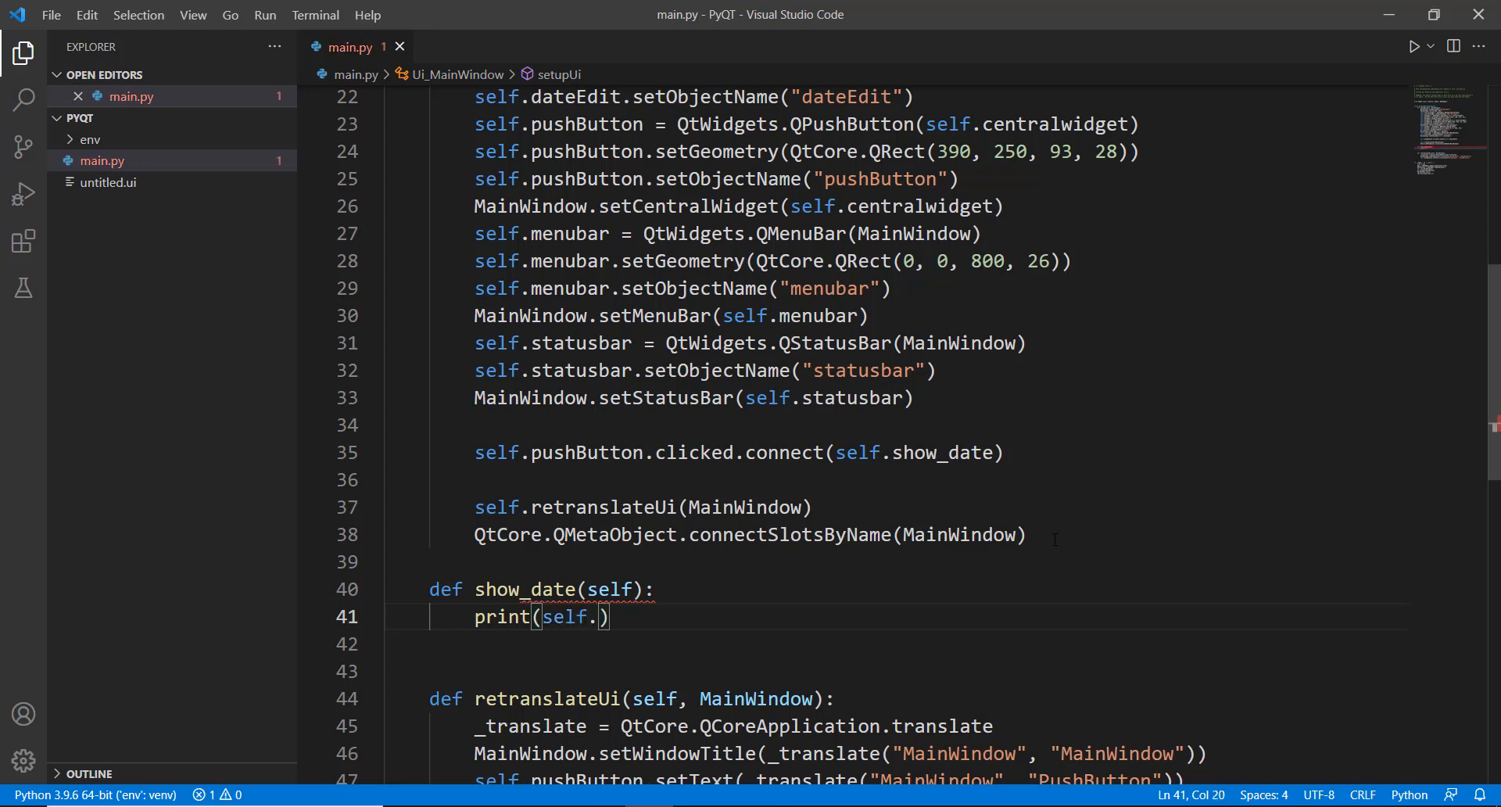
text(dateEdi)
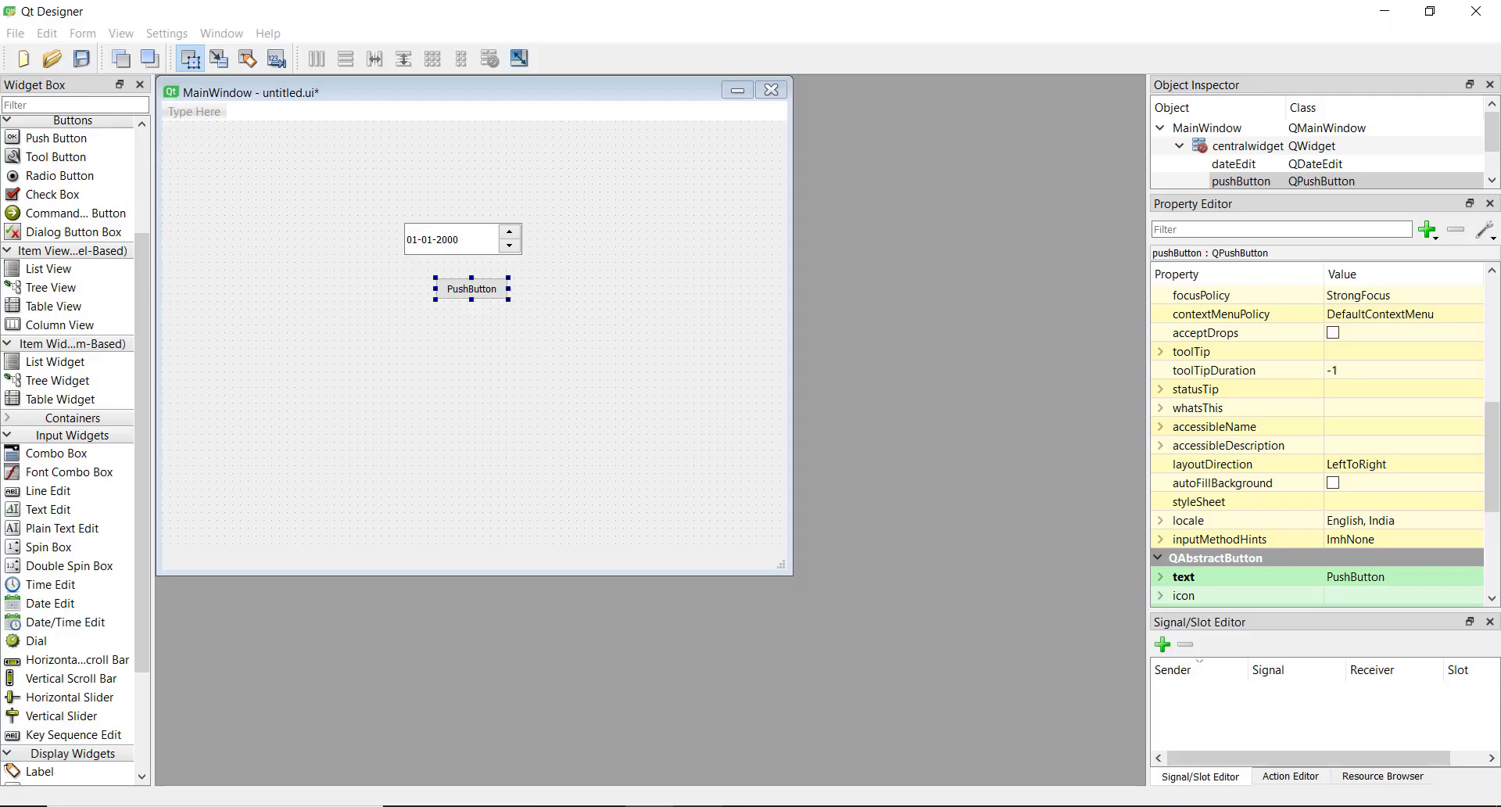
Step: Select the date edit to inspect its properties, then place a check box below-right of the button
click(455, 239)
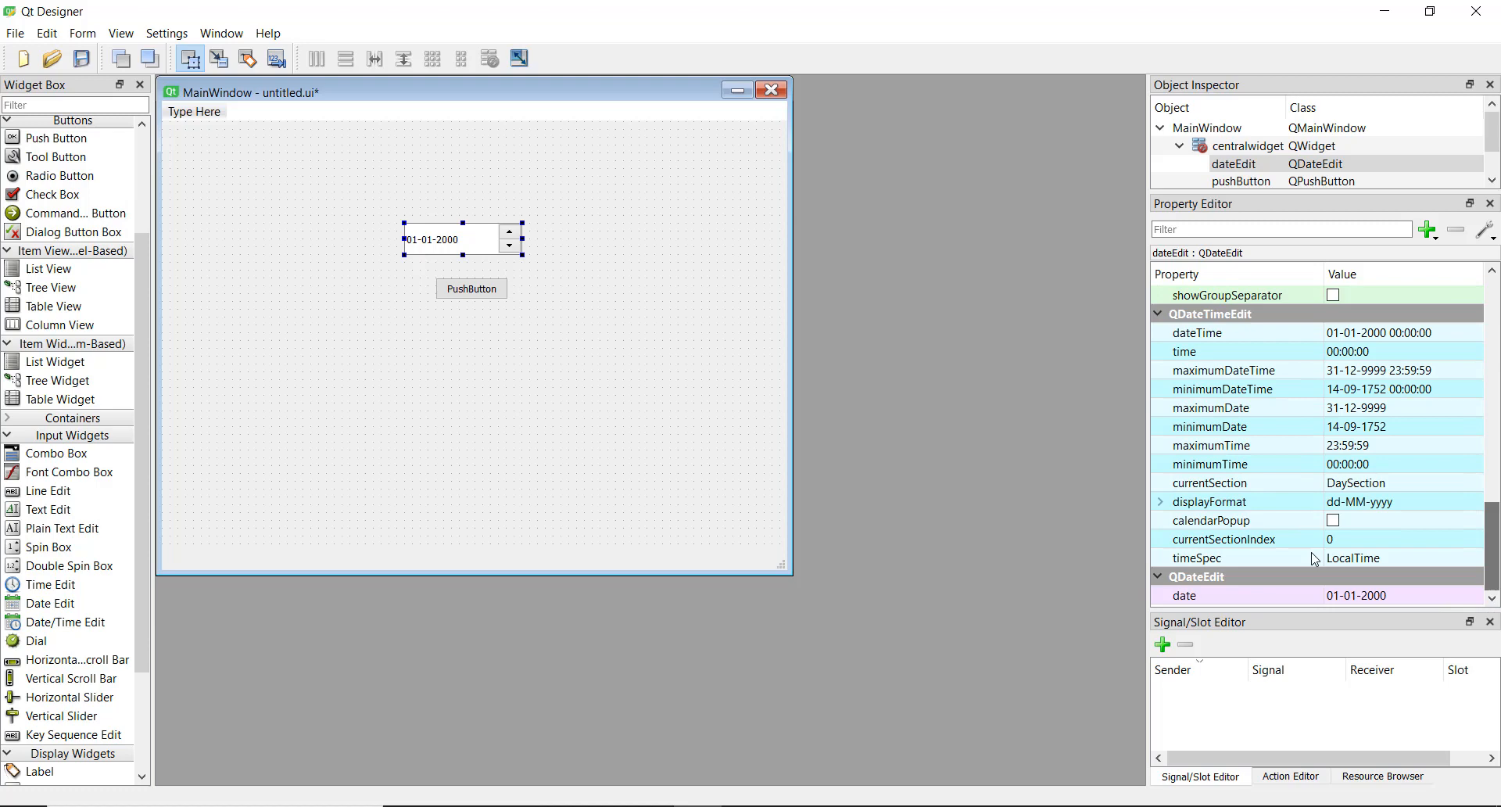
mouse_move(1211, 581)
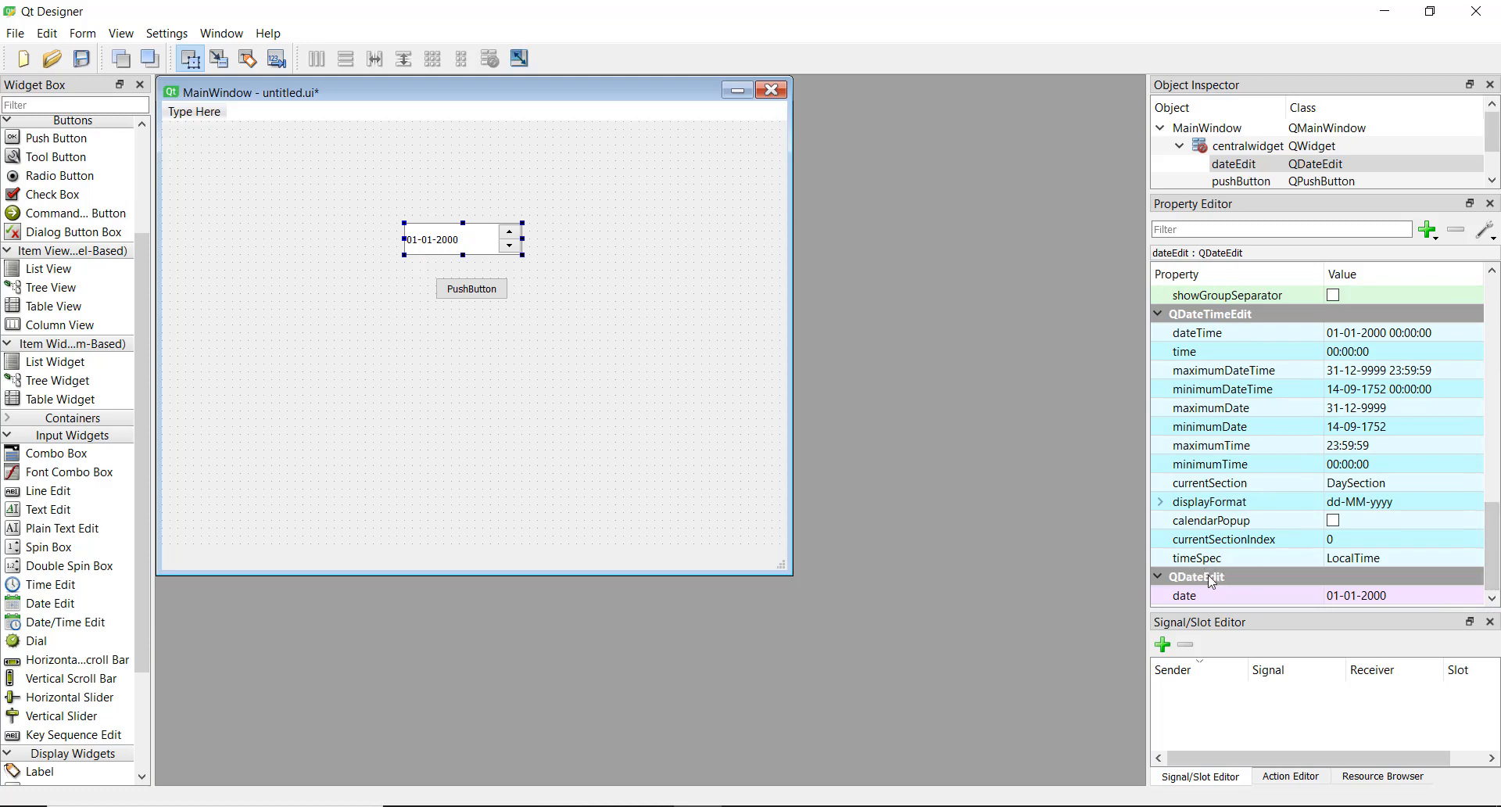
mouse_move(98, 392)
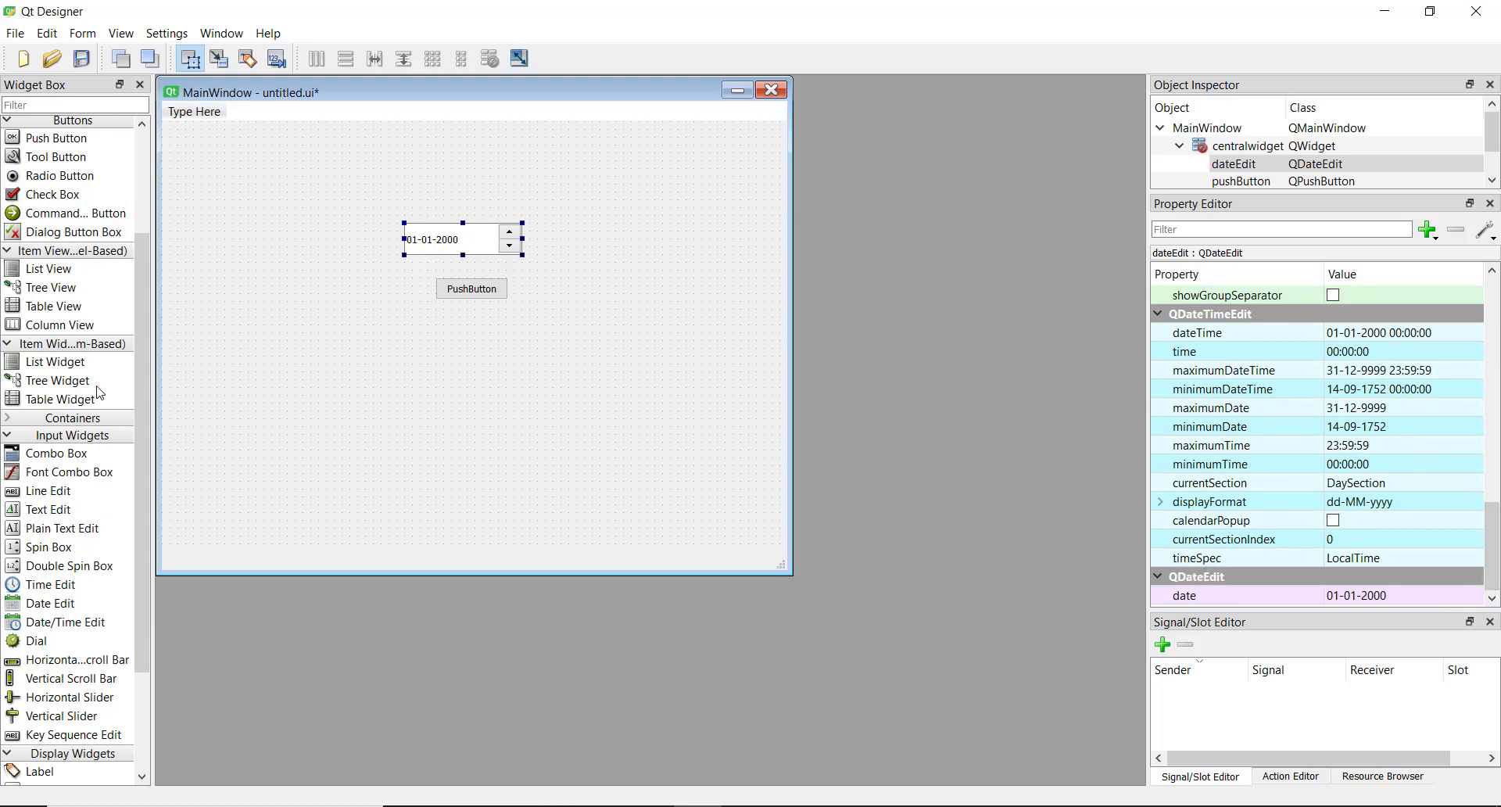
drag(47, 195, 617, 409)
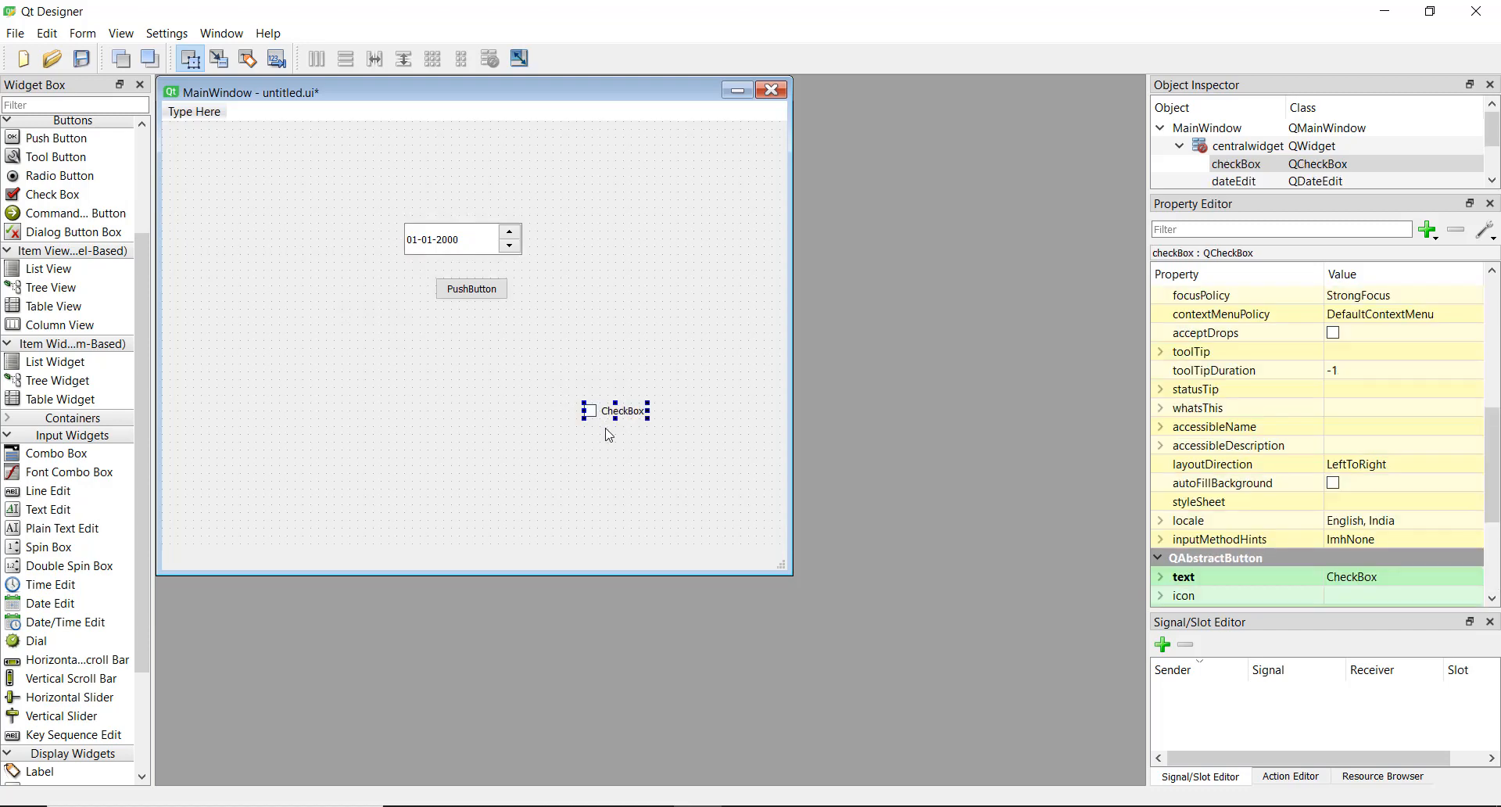
scroll(down, 3)
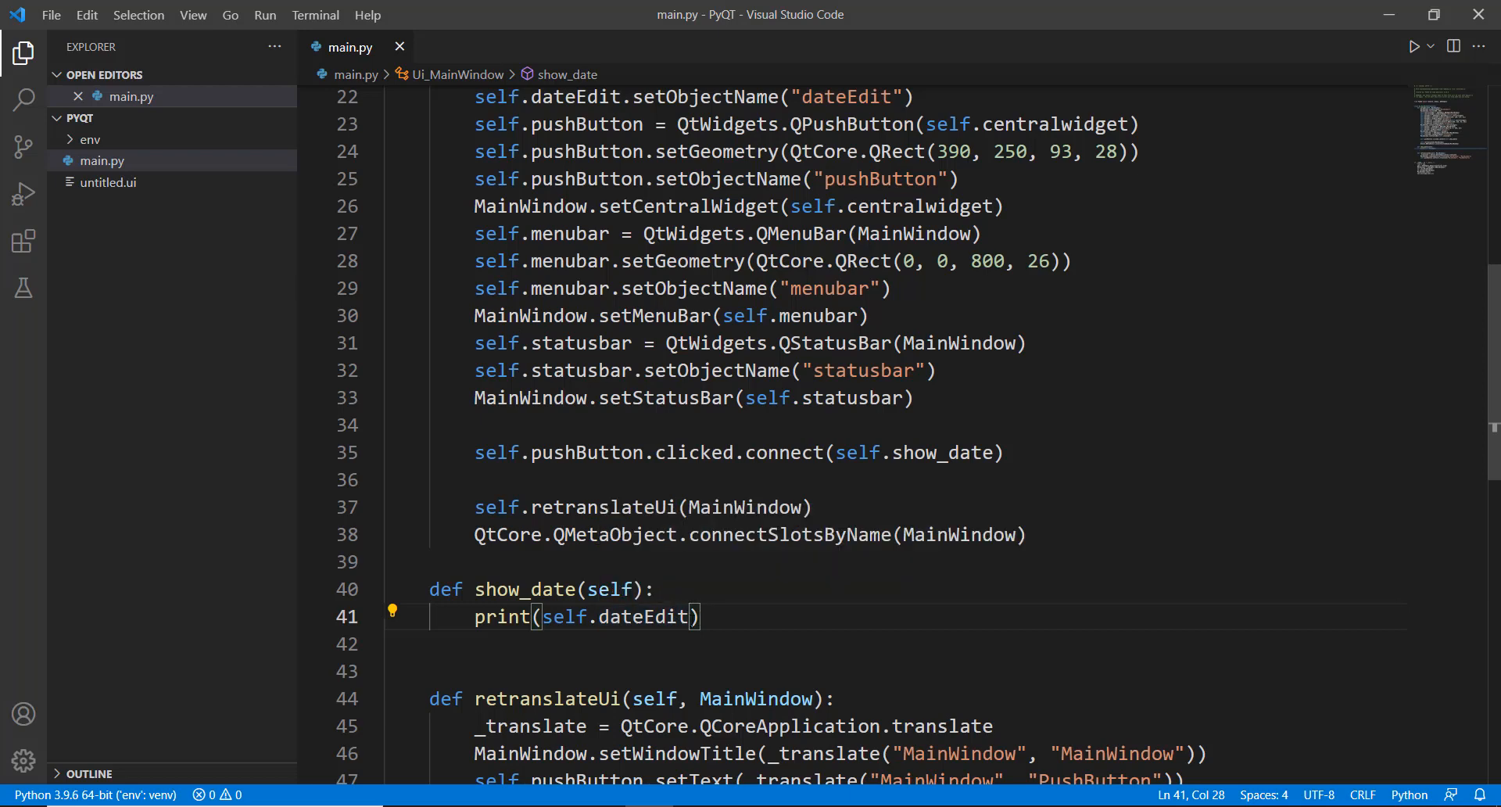
Step: Make show_date print self.dateEdit.date(), run main.py and click the button to print QDate values
text(.d)
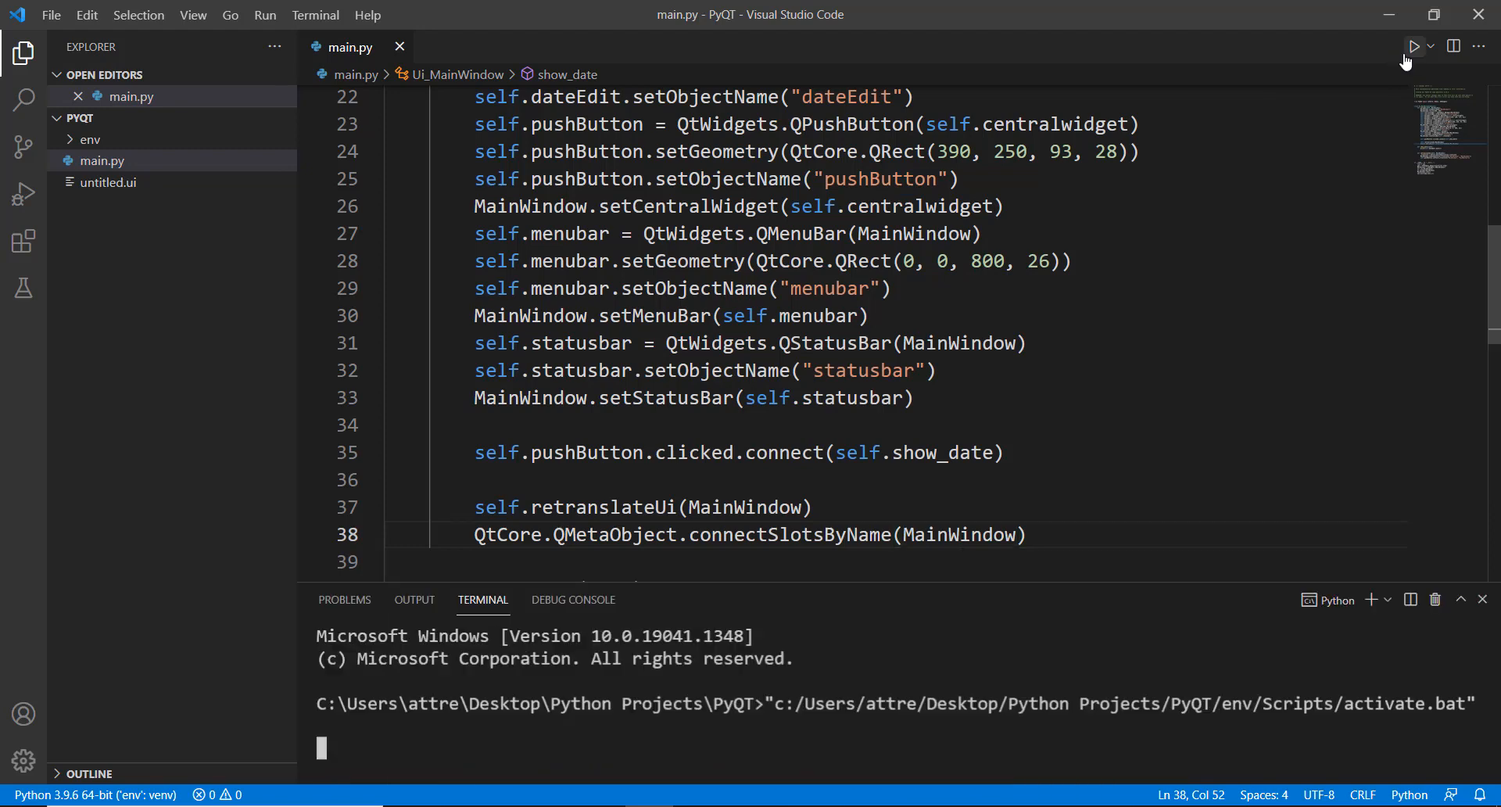
click(1415, 46)
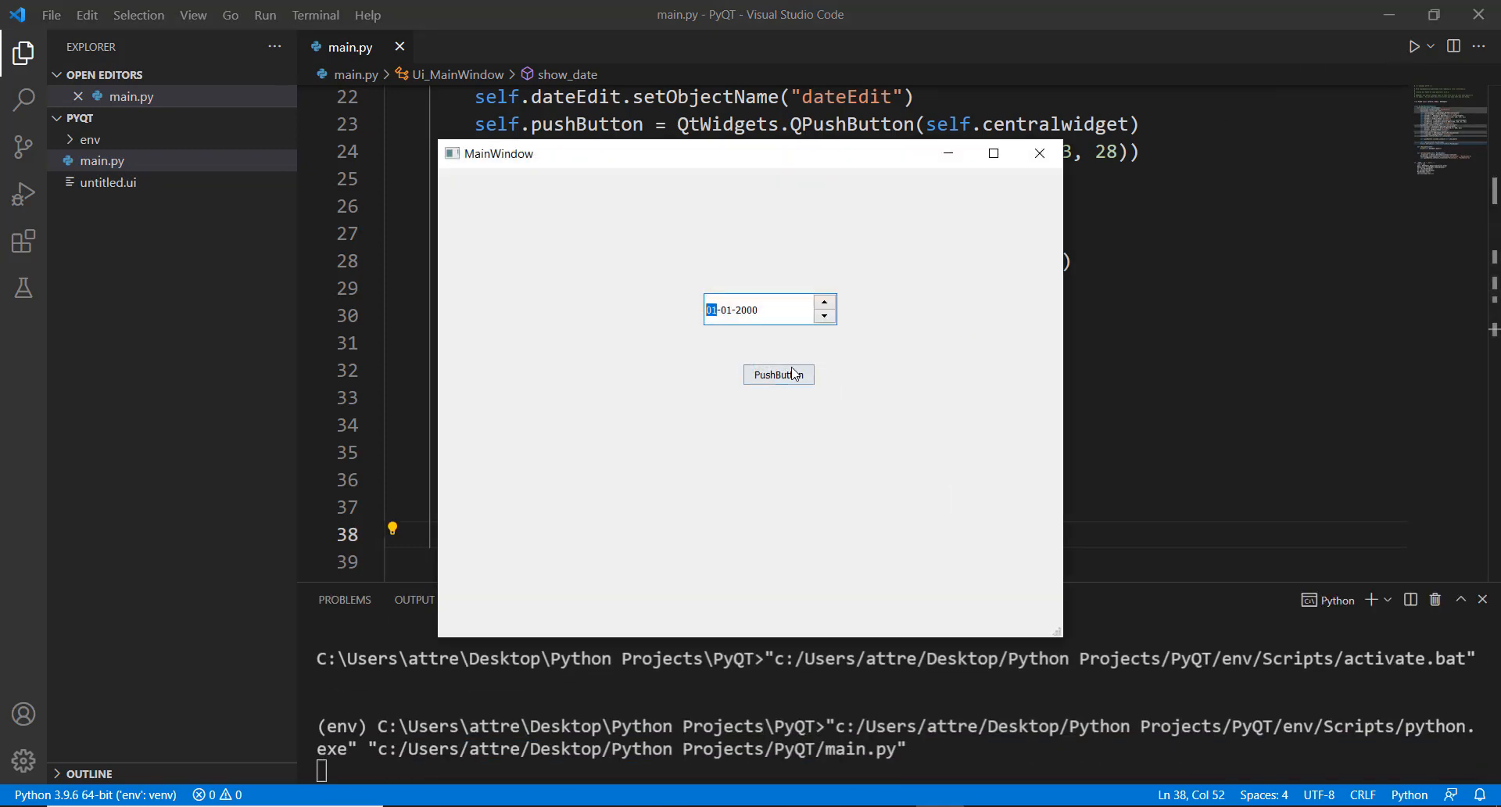
click(778, 375)
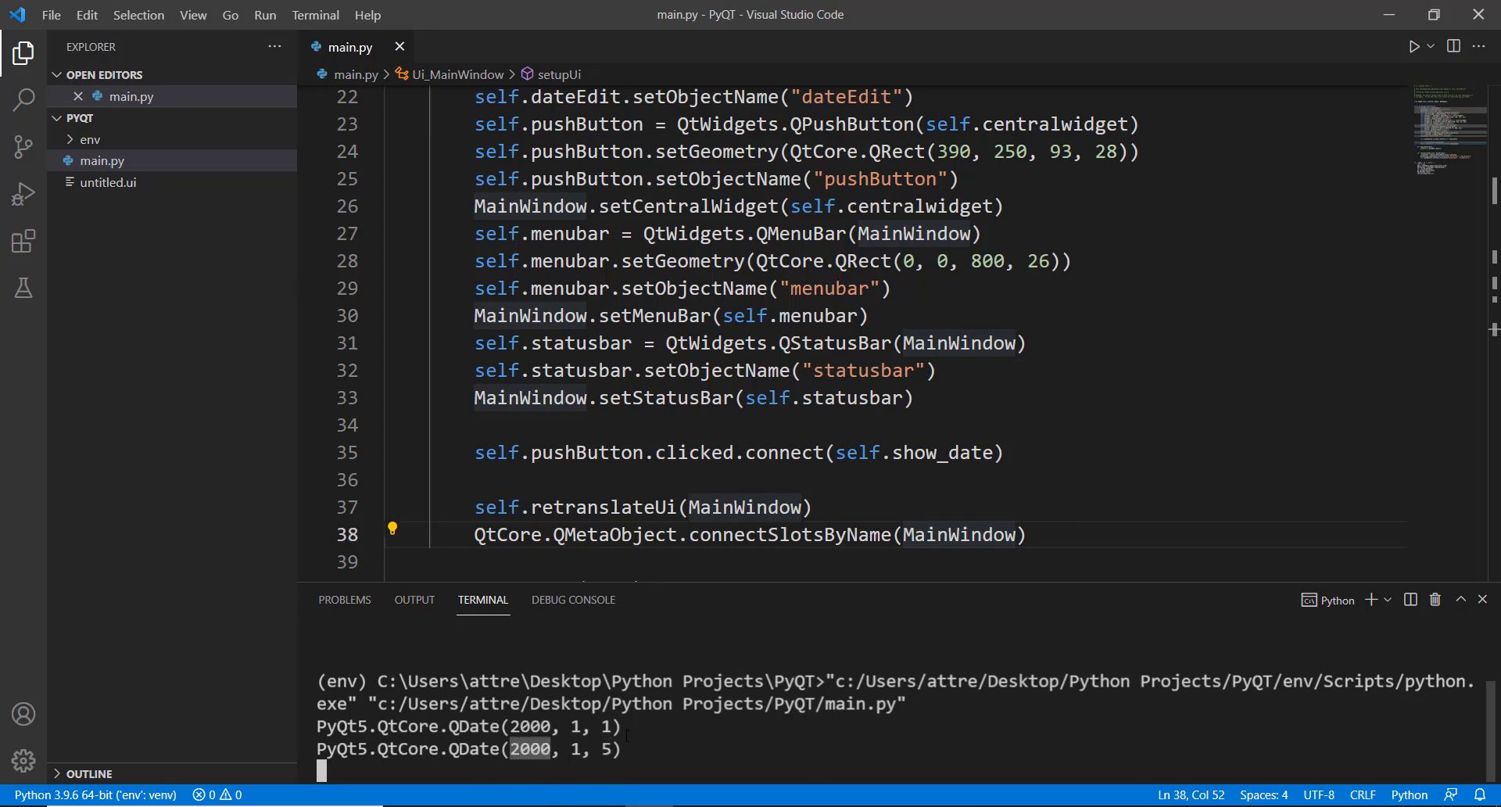
Step: Change the print to self.dateEdit.date().month(), rerun, pick month 05 and click the button to print 5
scroll(down, 3)
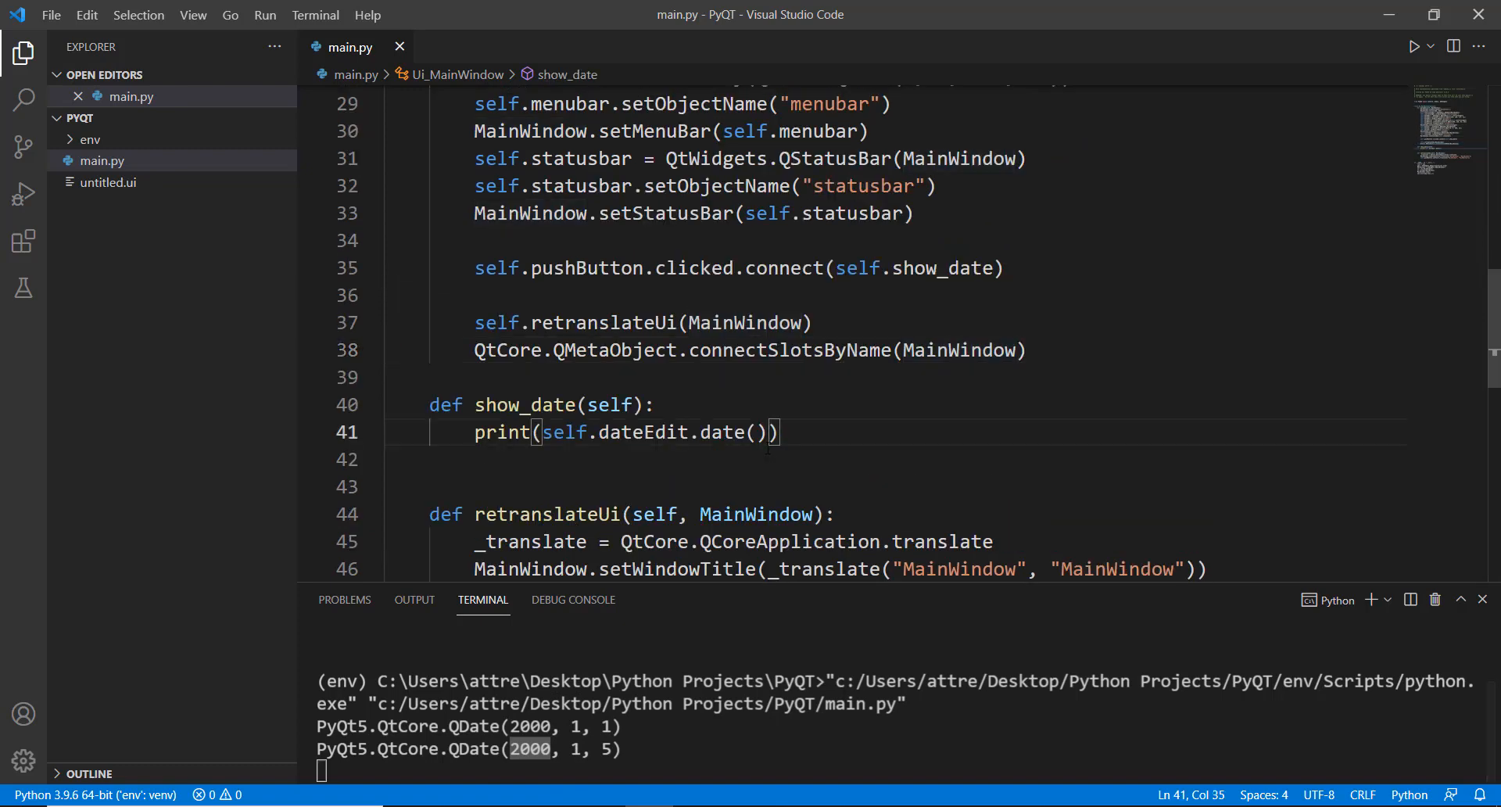
text(.dat)
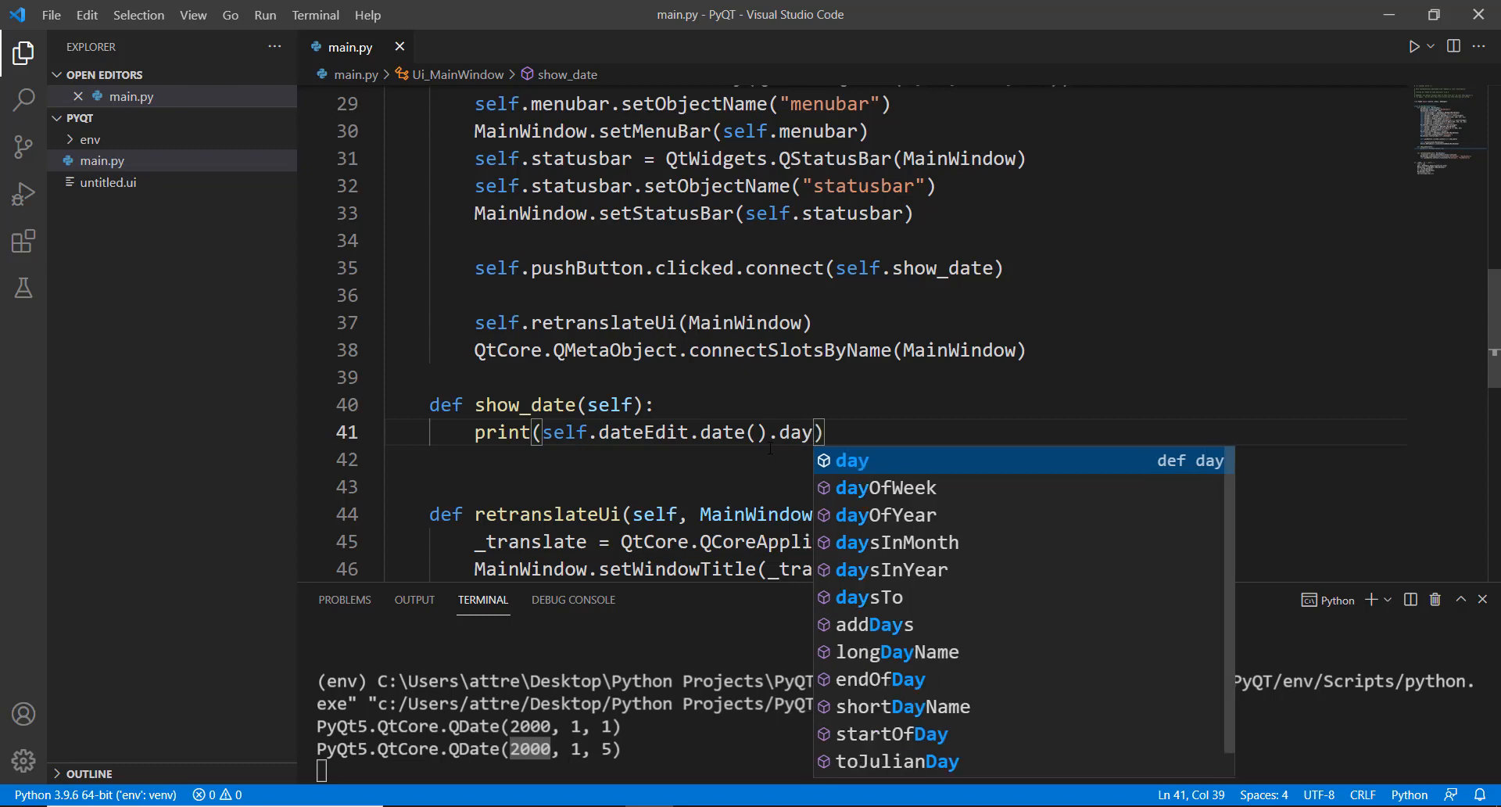
key(Backspace)
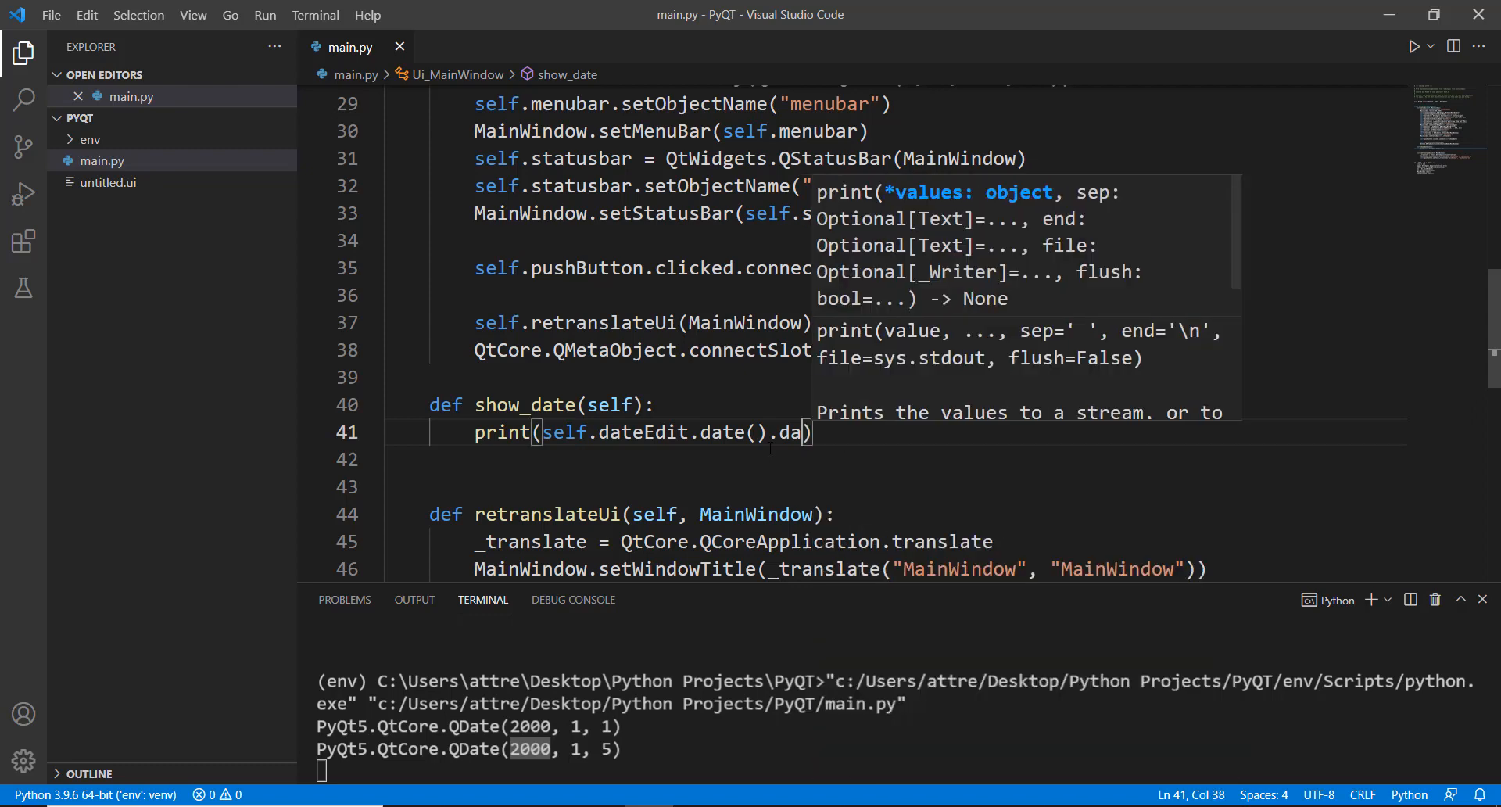
text(mont)
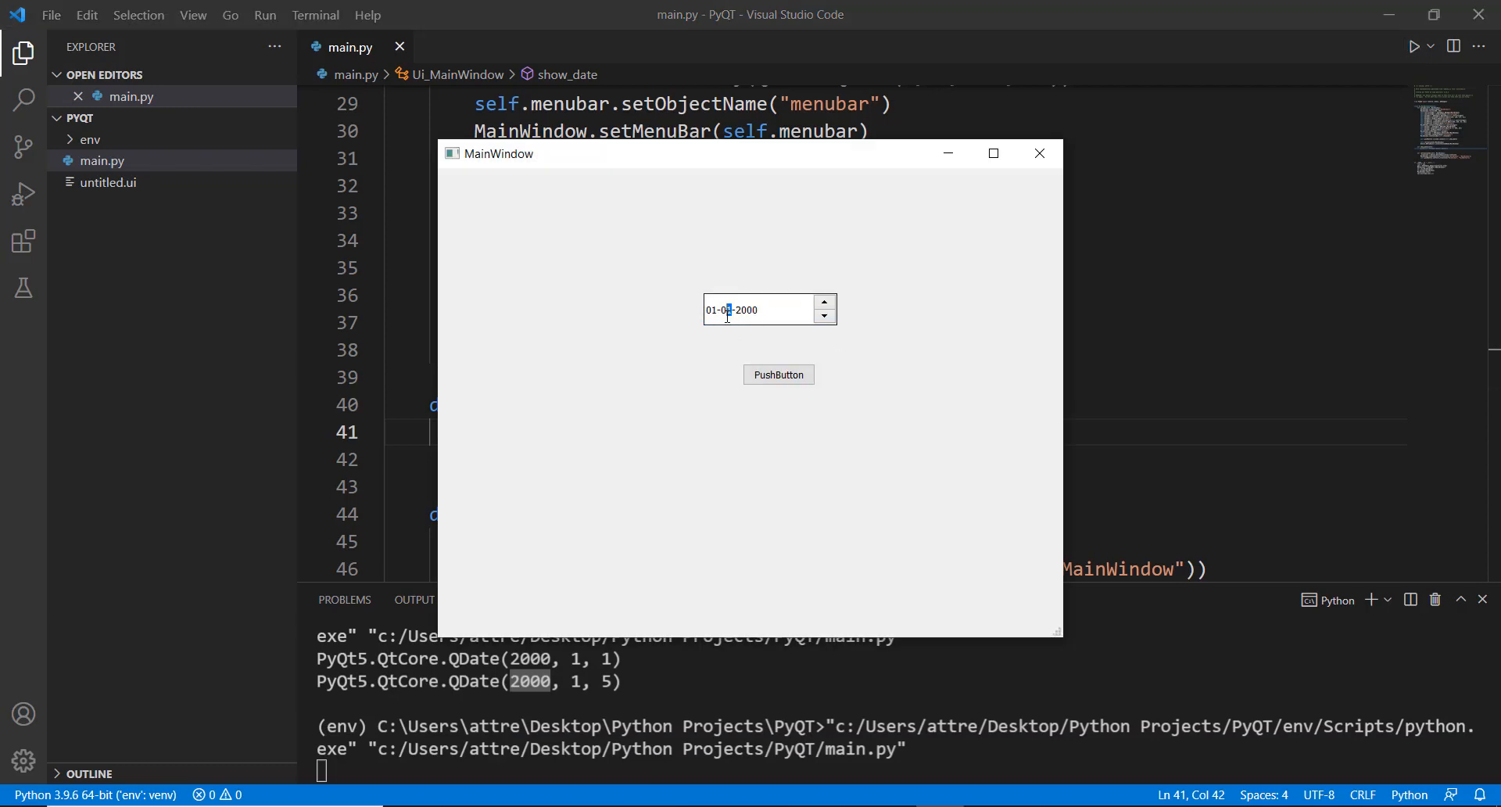
click(779, 374)
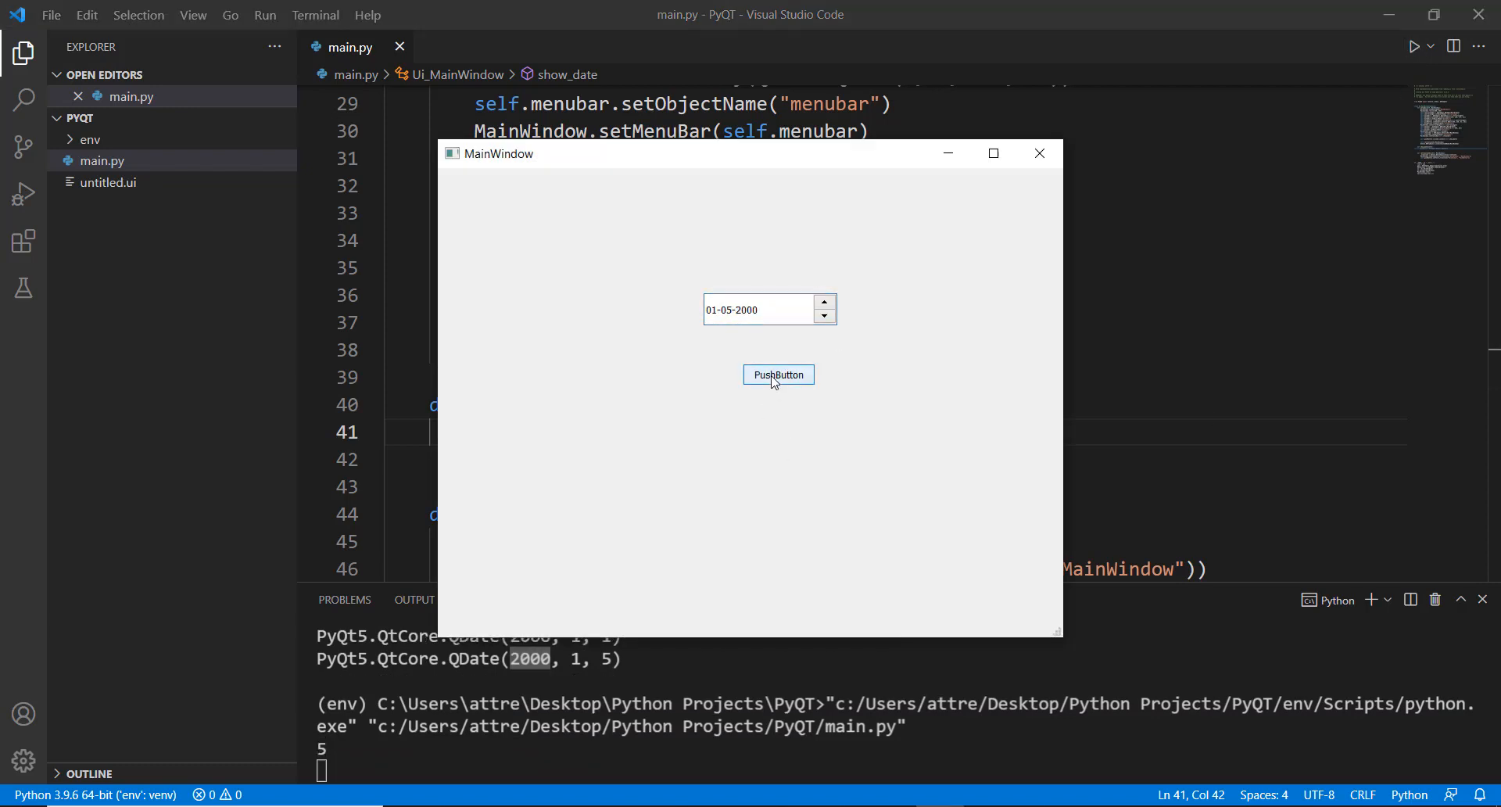
click(1040, 153)
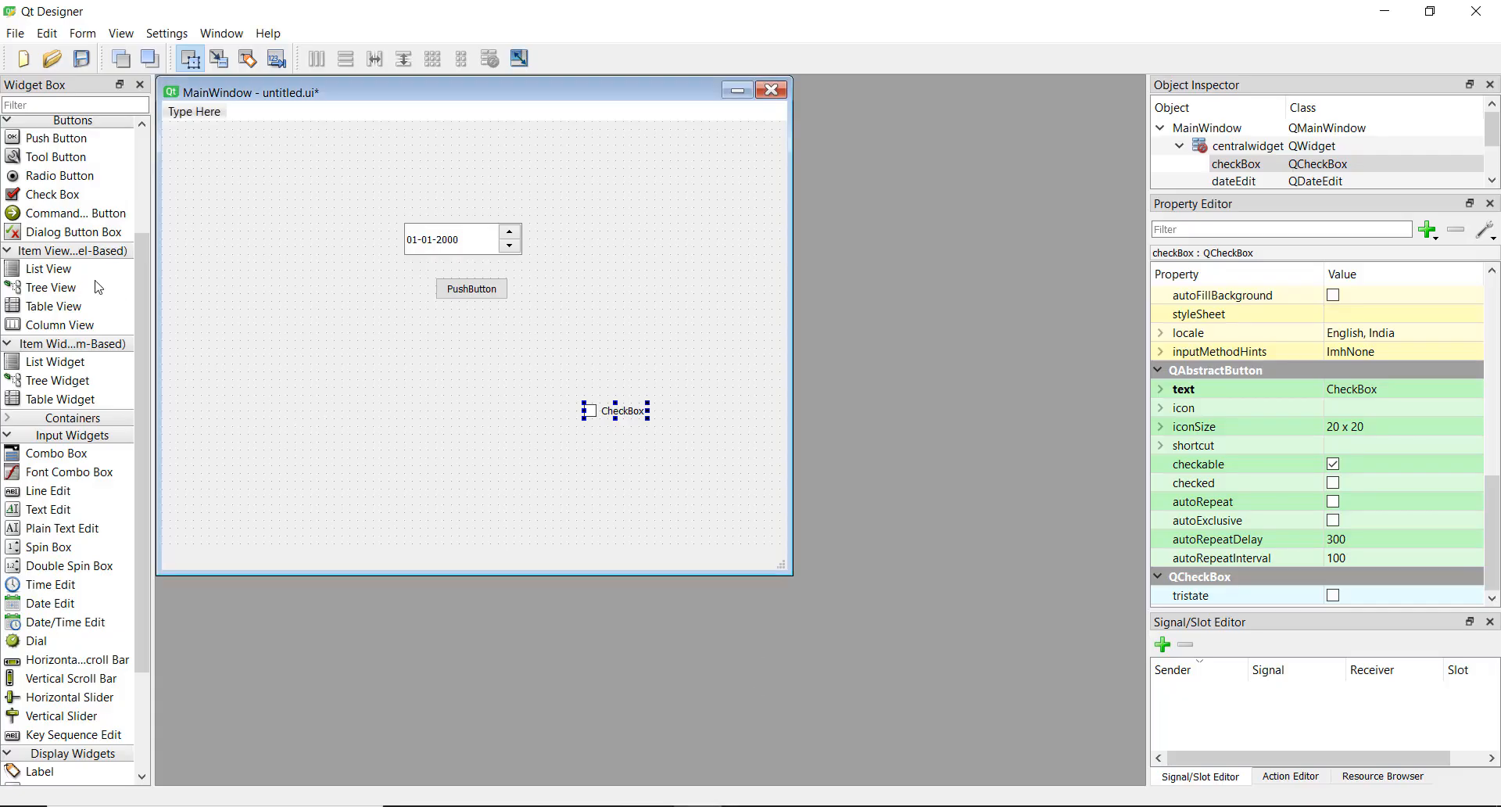
mouse_move(717, 425)
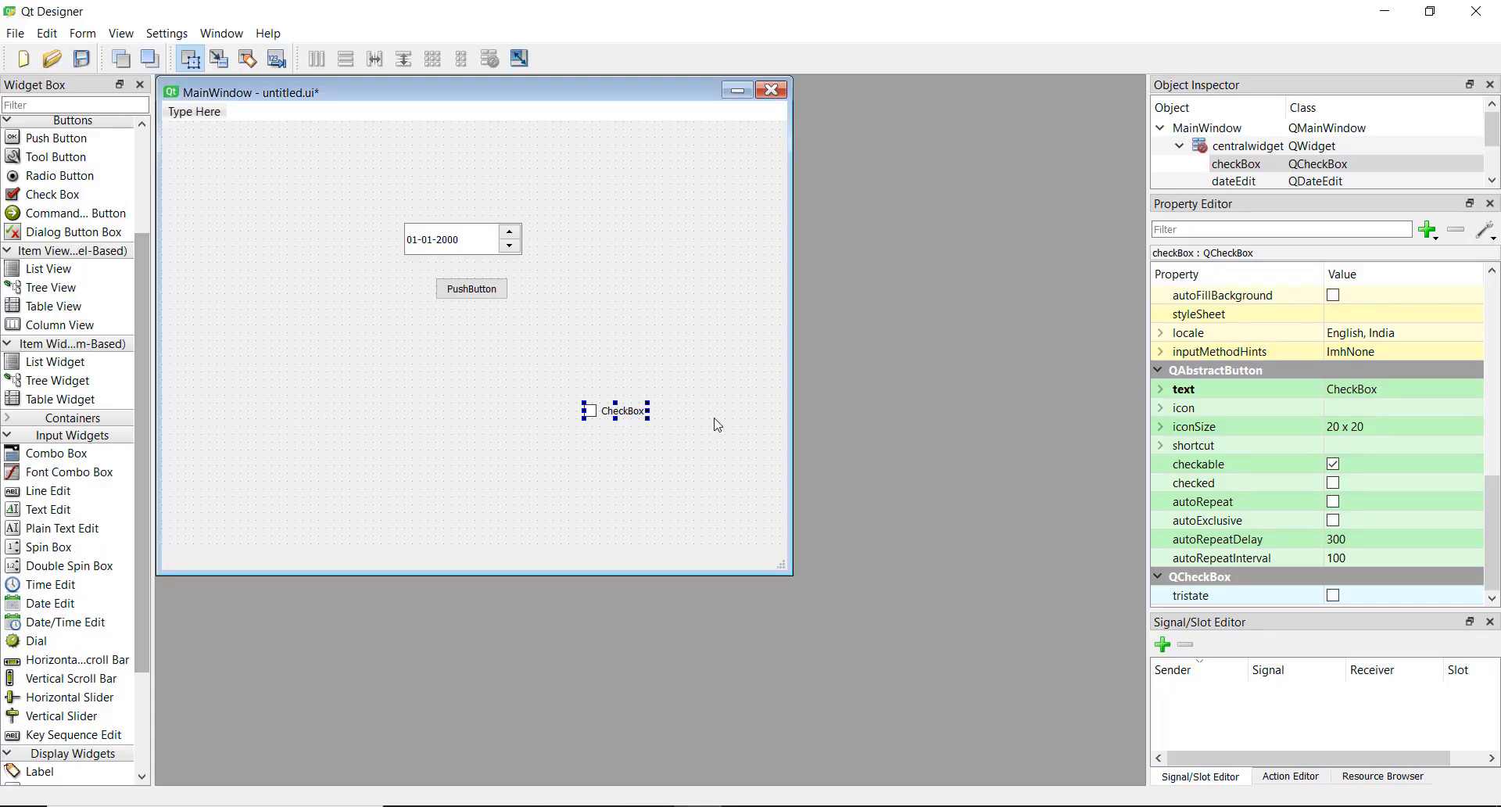